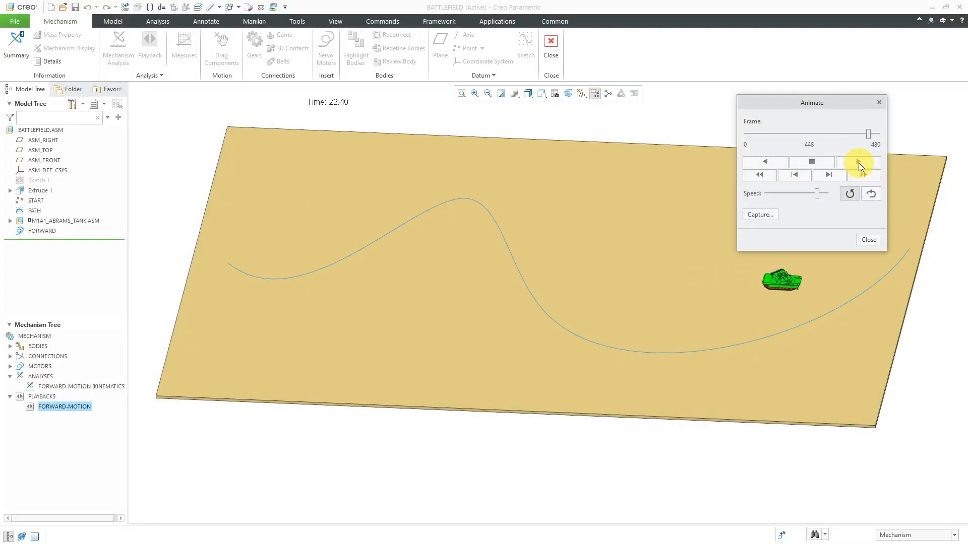
Play the FORWARD-MOTION animation in a loop along the curved path, then stop it mid-path.
click(794, 174)
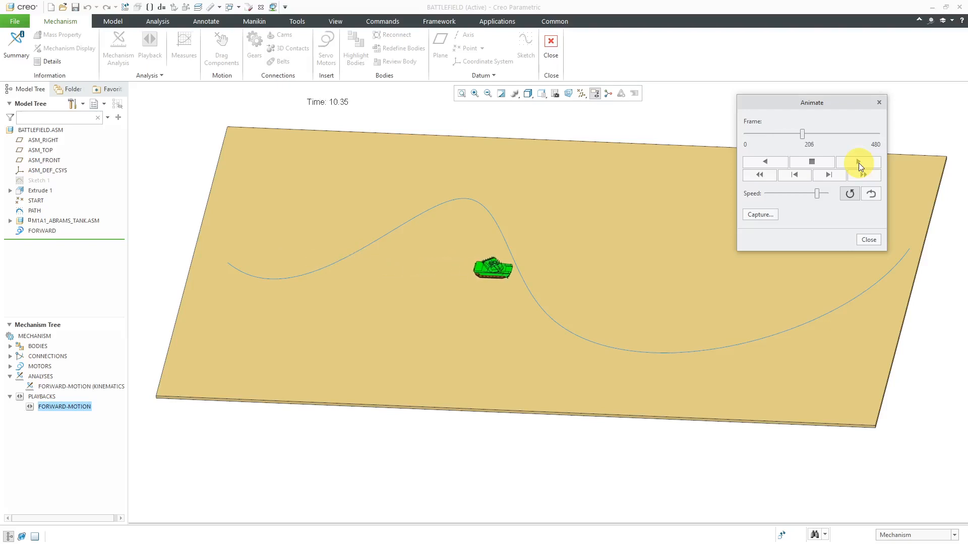
click(859, 161)
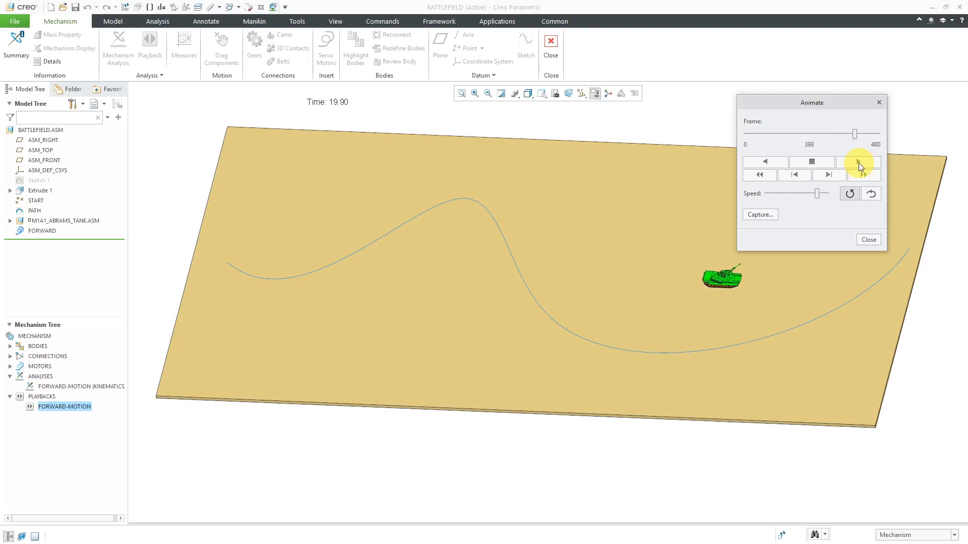
click(859, 162)
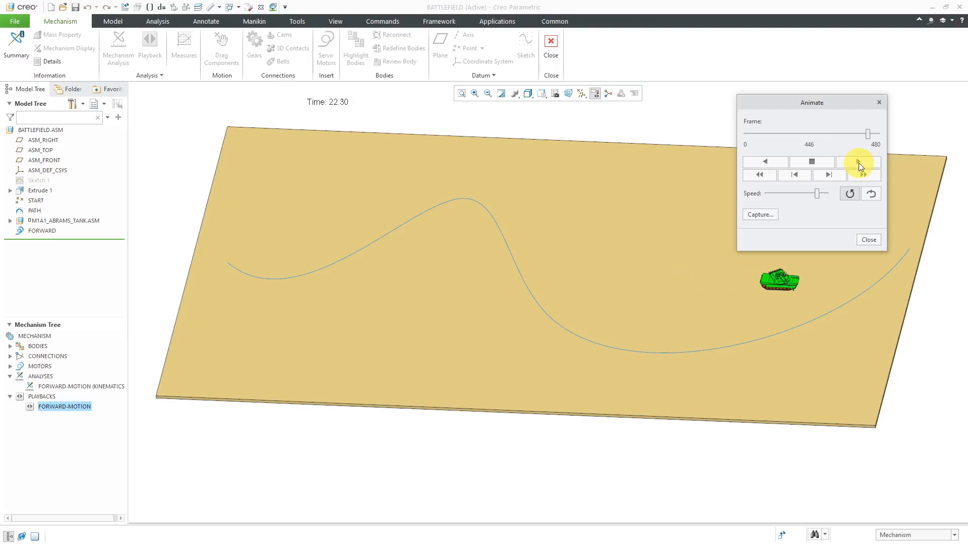
click(794, 176)
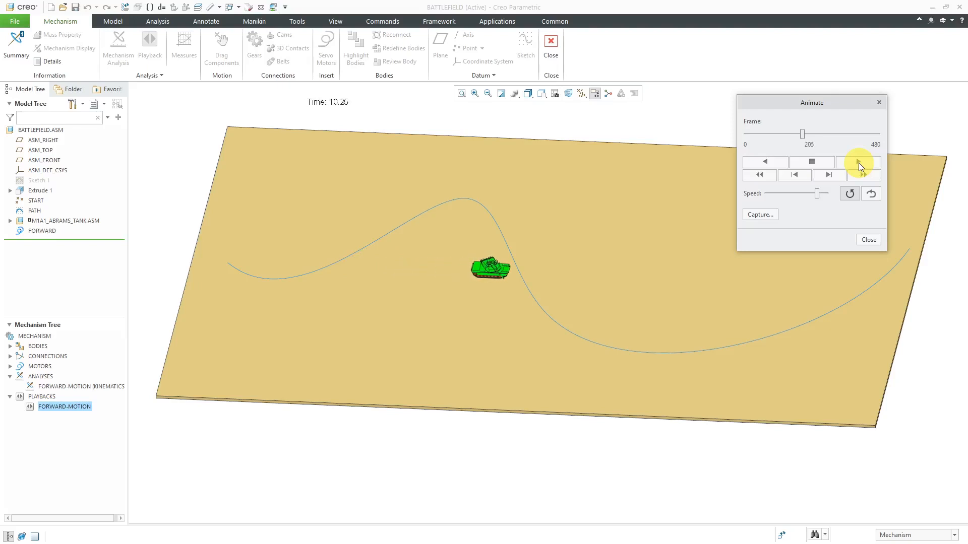
click(859, 161)
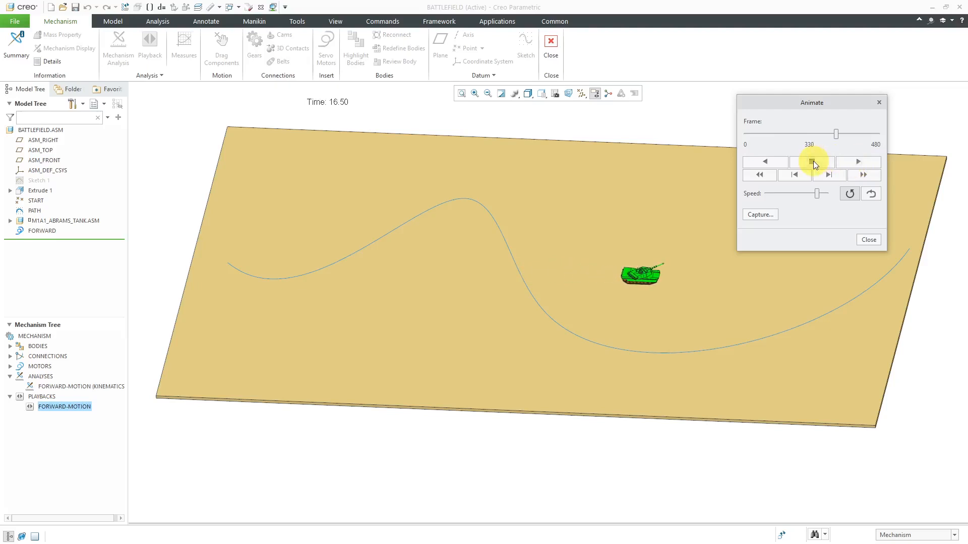
Exit Mechanism without saving playback results and expand M1A1_ABRAMS_TANK.ASM in the Model Tree.
click(867, 240)
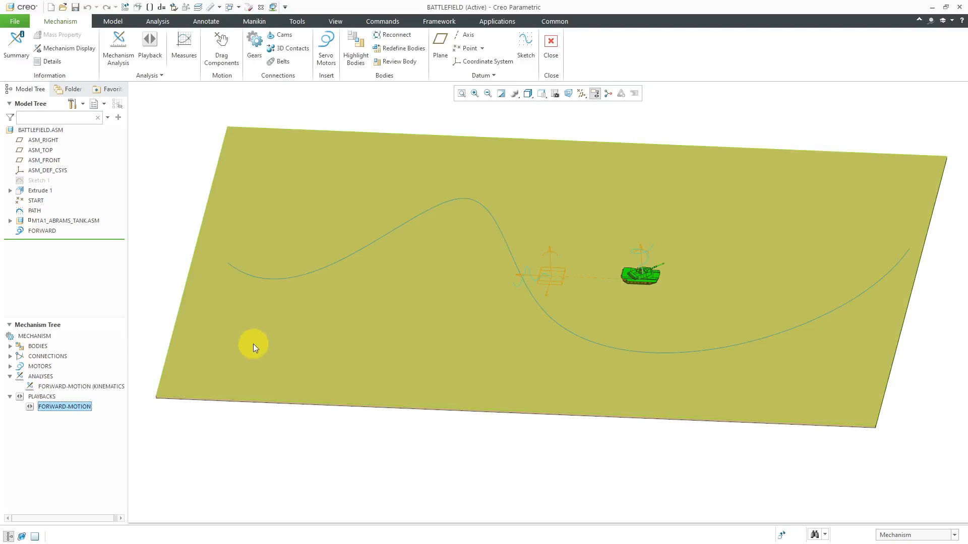
click(550, 47)
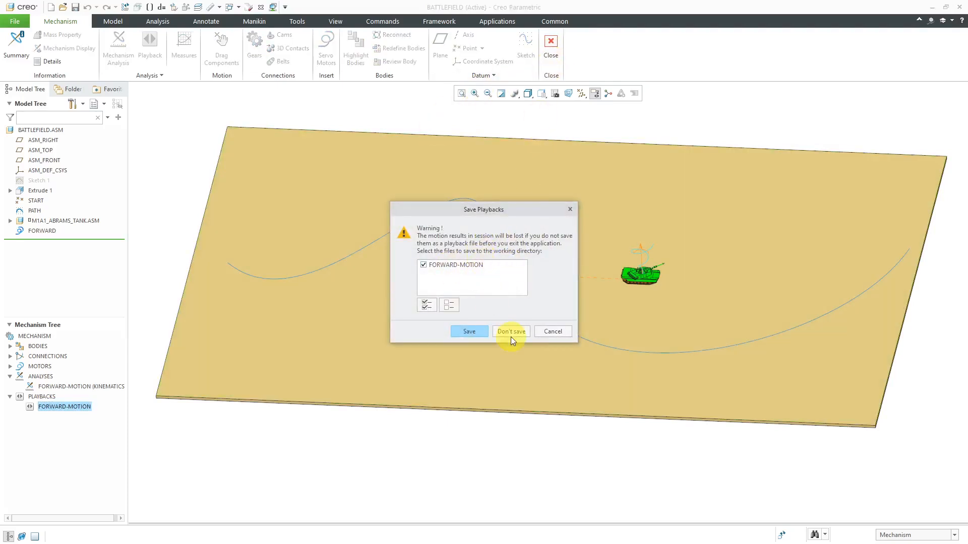
click(510, 332)
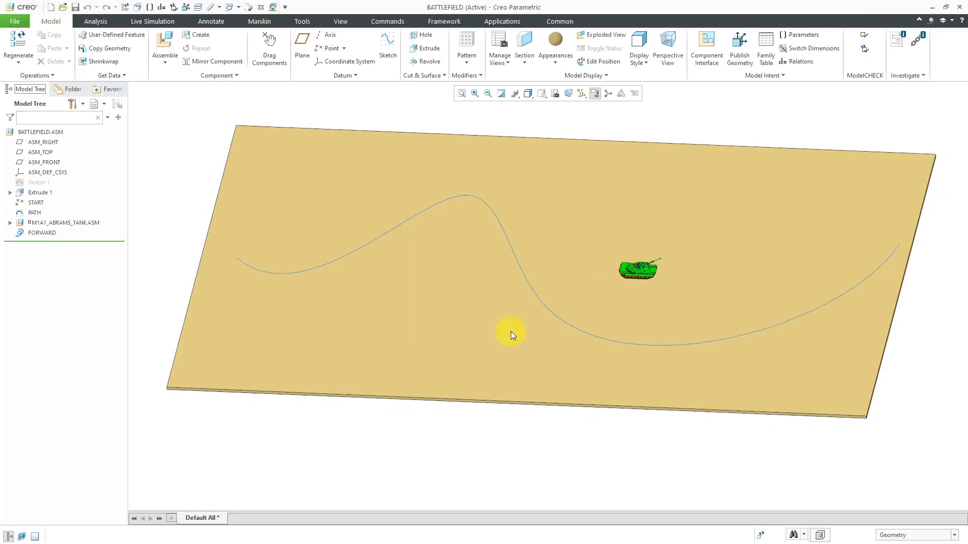
mouse_move(185, 241)
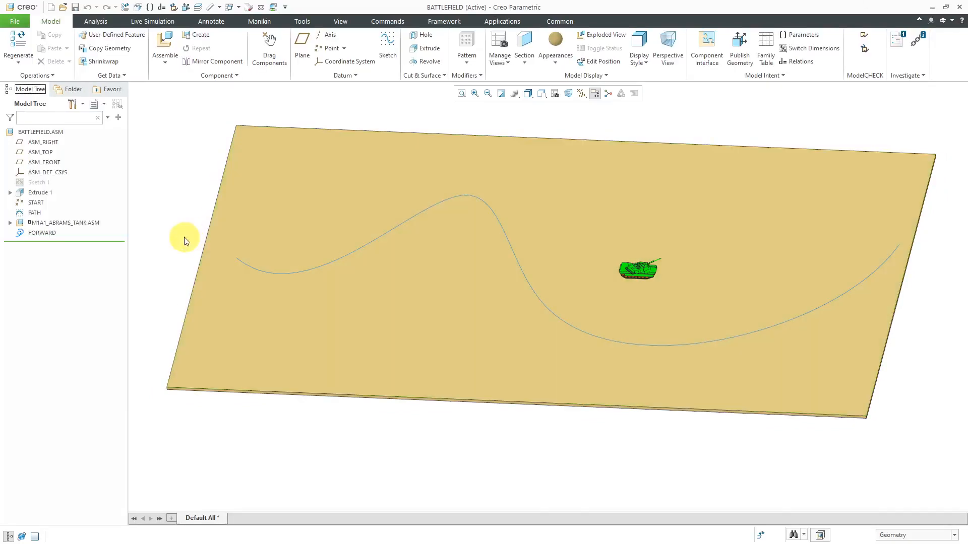
click(10, 222)
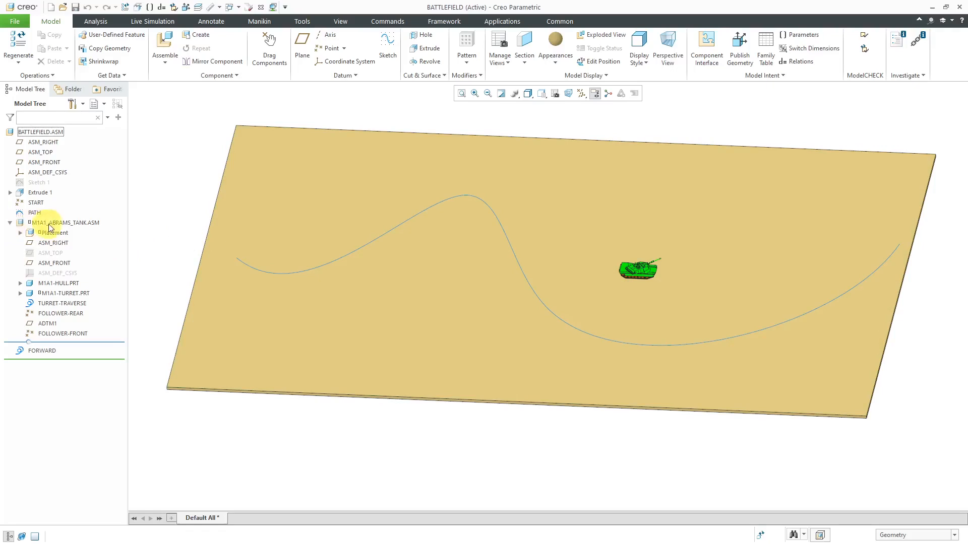
Edit the tank's placement and set Translation Axis 1 current position to 2700.
click(64, 222)
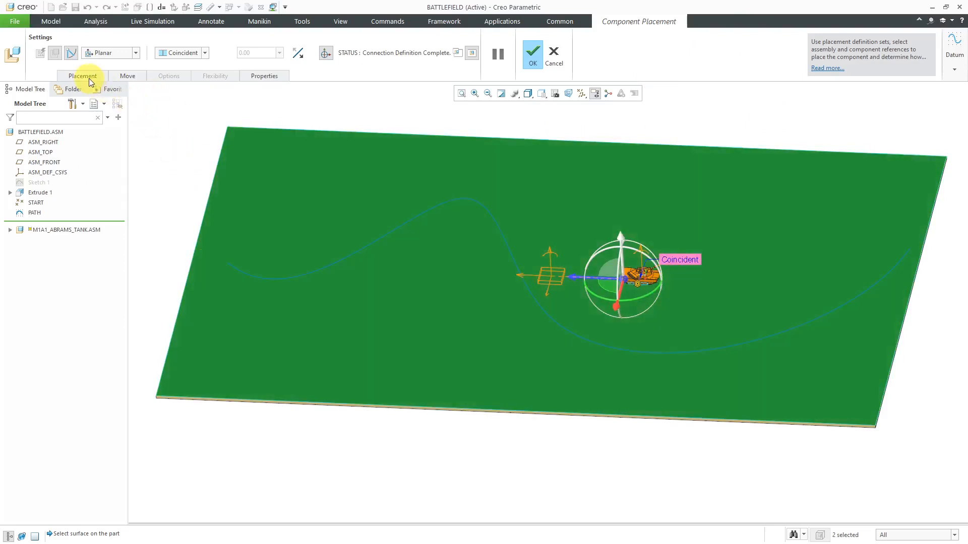
click(81, 76)
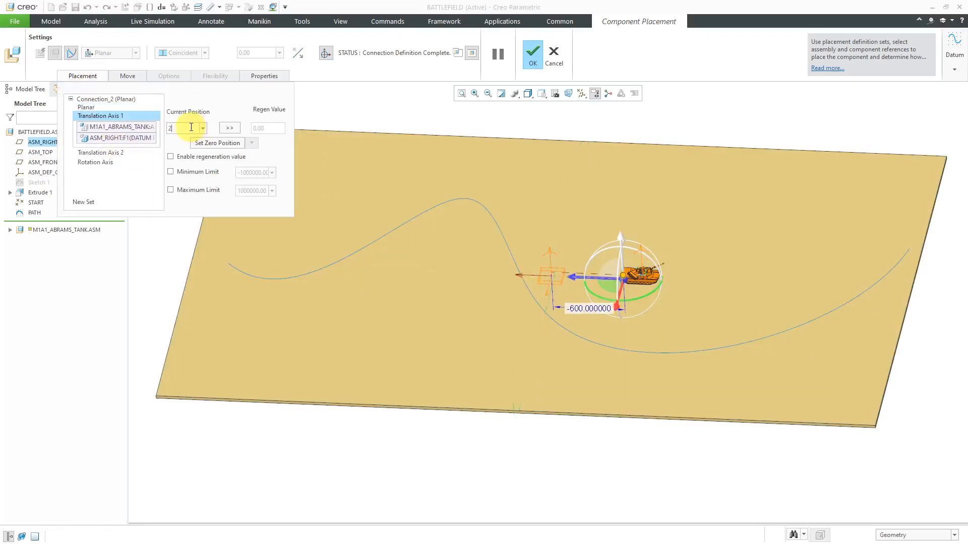
text(2700.00)
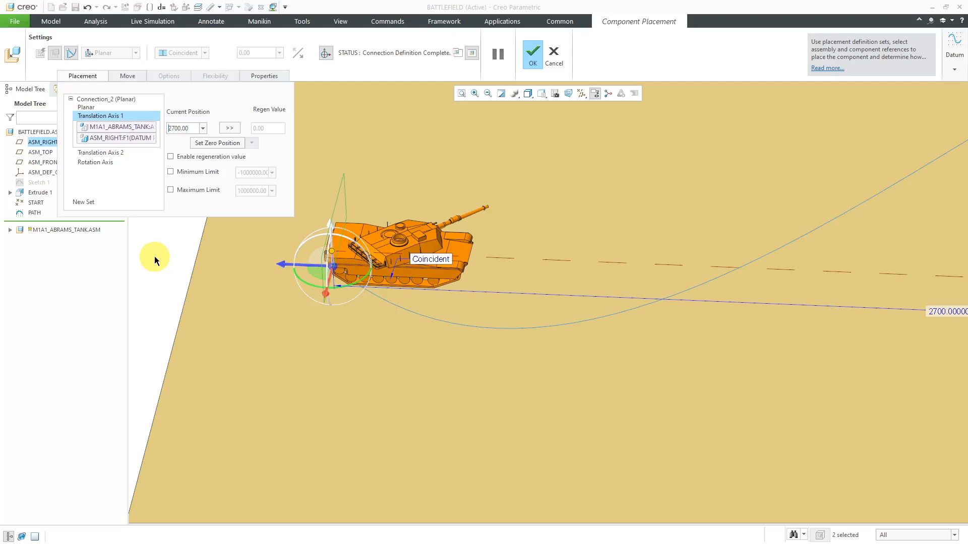
mouse_move(270, 315)
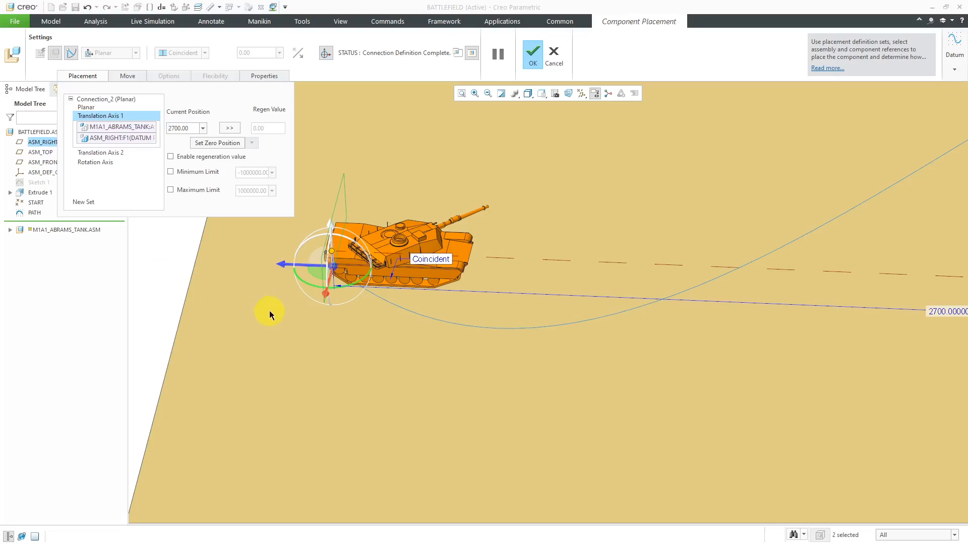
mouse_move(170, 253)
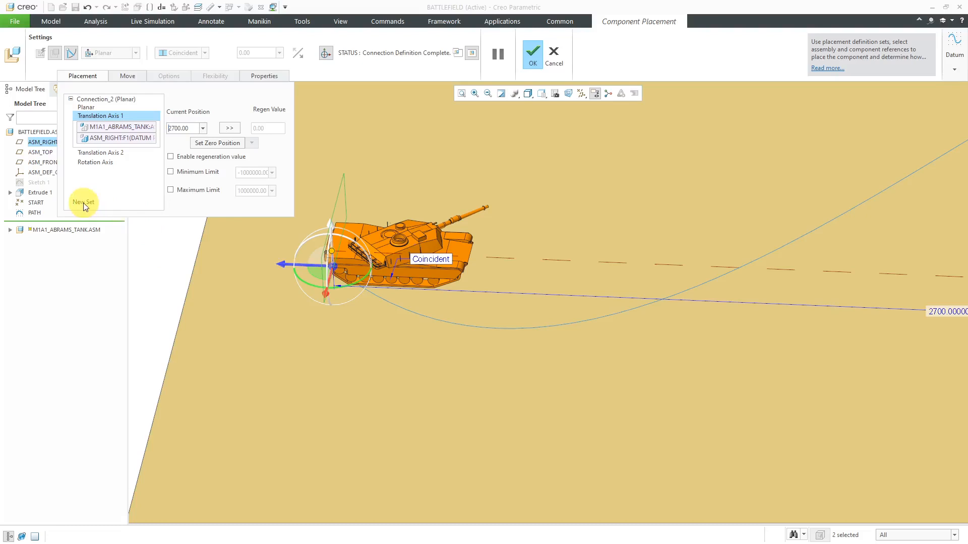
Add a new connection set of type Slot and turn on datum point display.
click(84, 201)
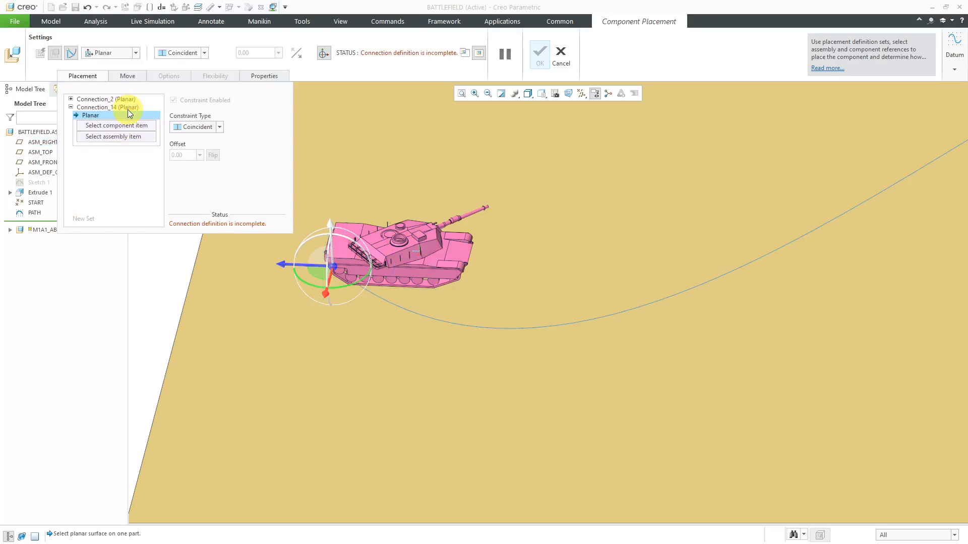
mouse_move(117, 52)
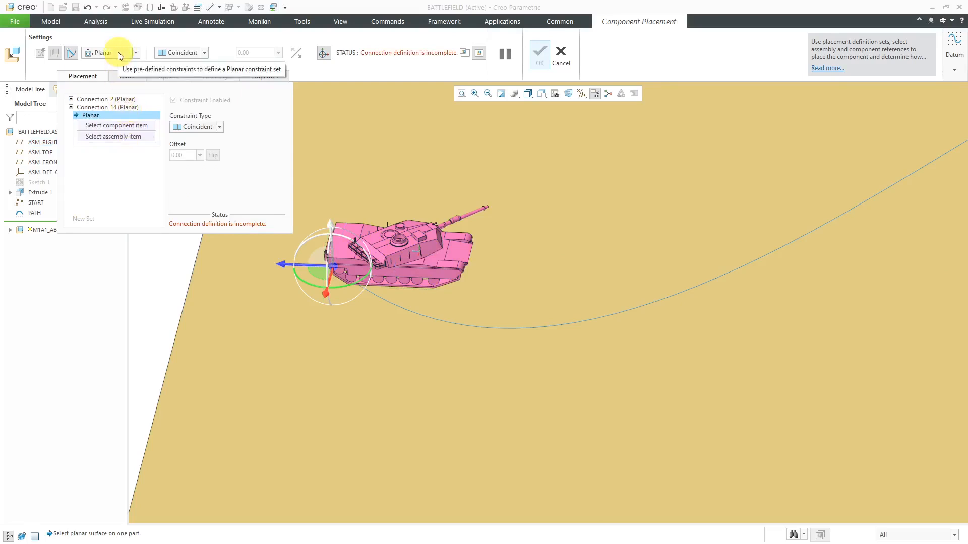
click(134, 52)
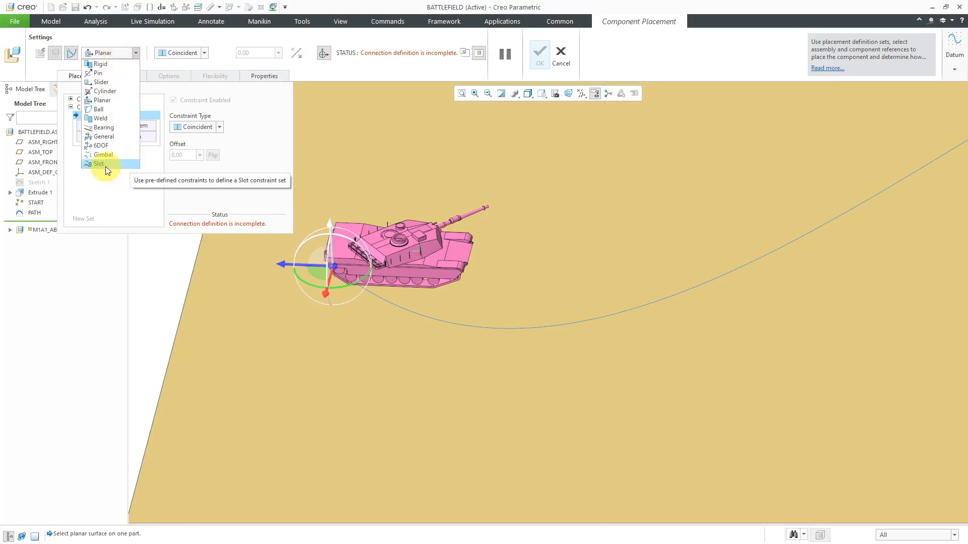
click(100, 164)
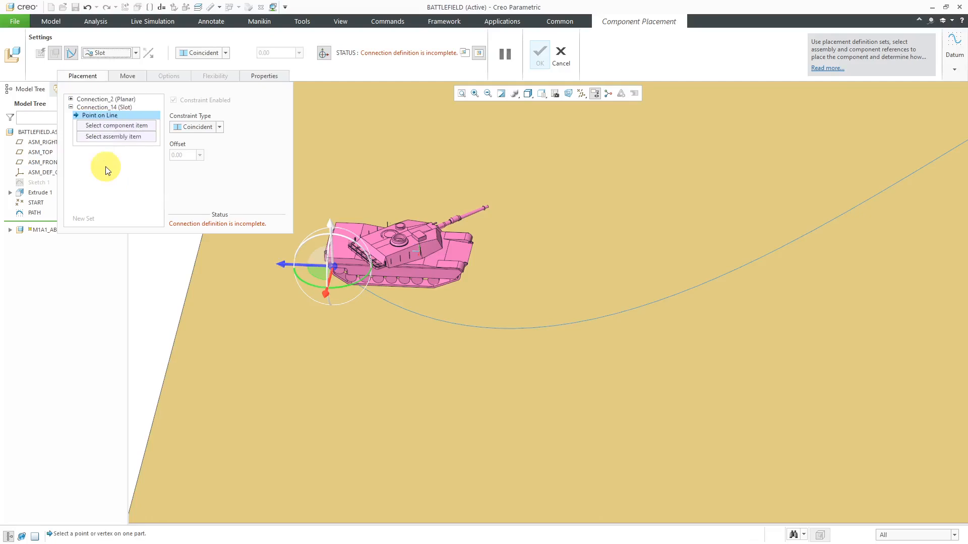
mouse_move(405, 150)
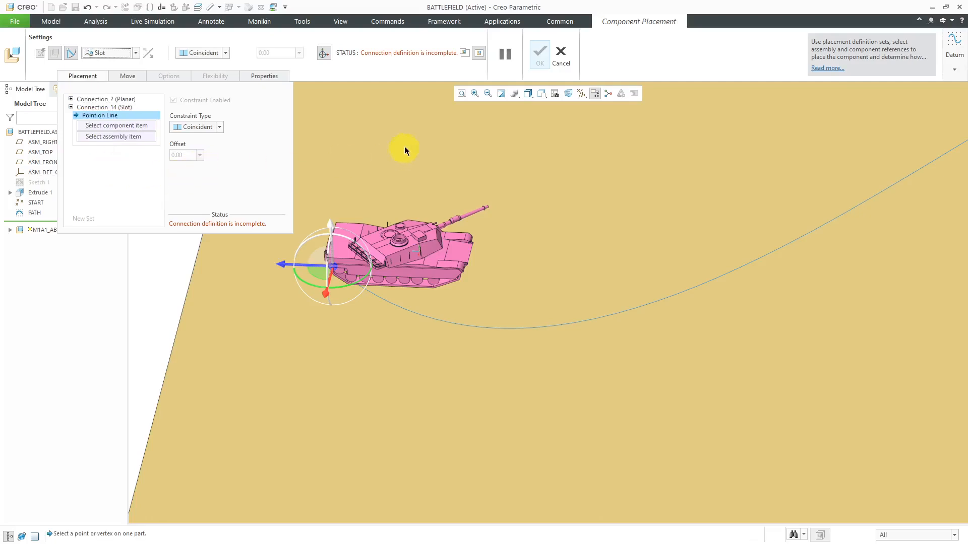
click(595, 92)
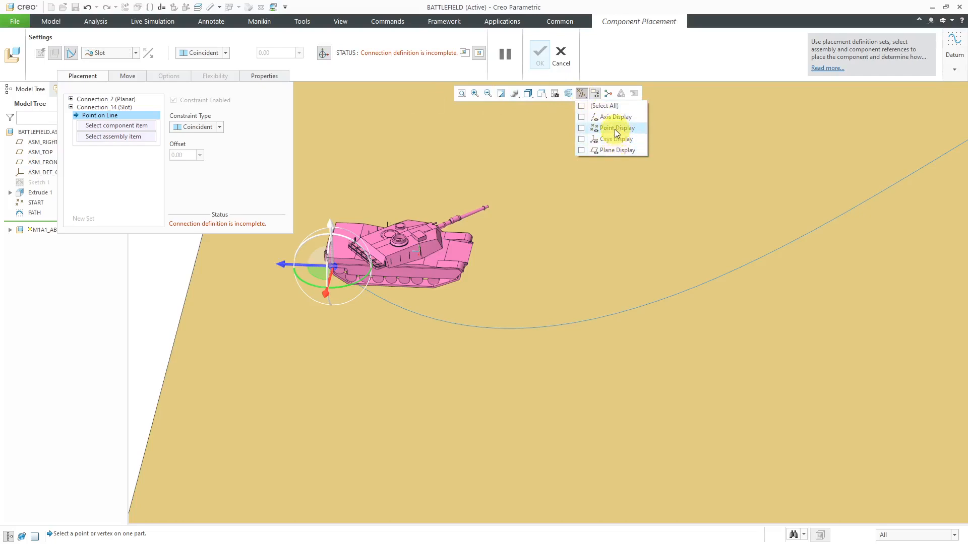
click(581, 128)
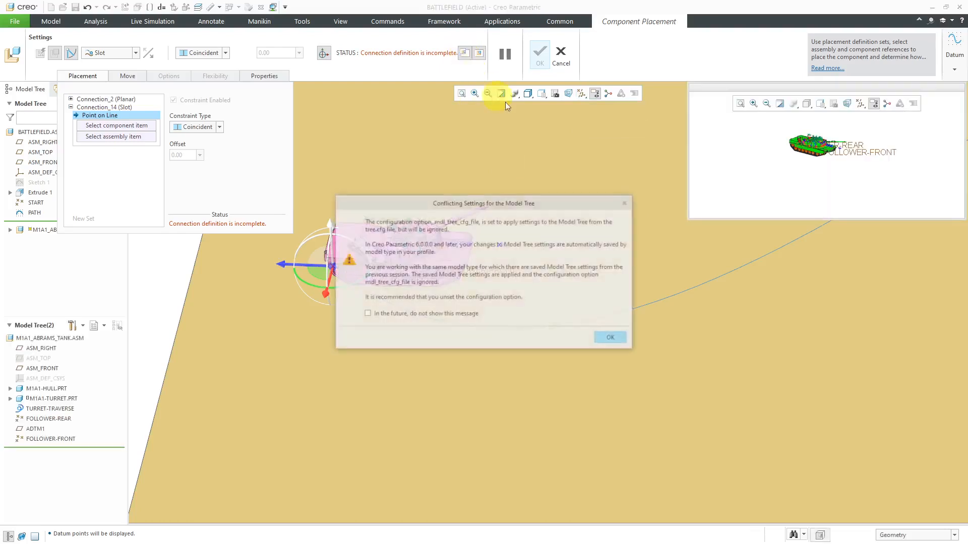
Dismiss the warning, slot FOLLOWER-REAR onto curve F8 on the plate and accept the placement.
click(609, 337)
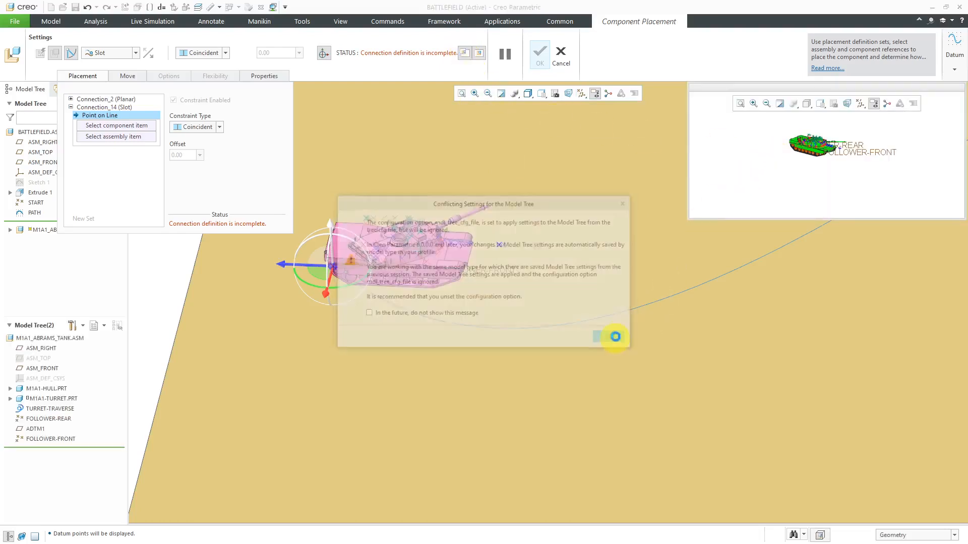
click(611, 337)
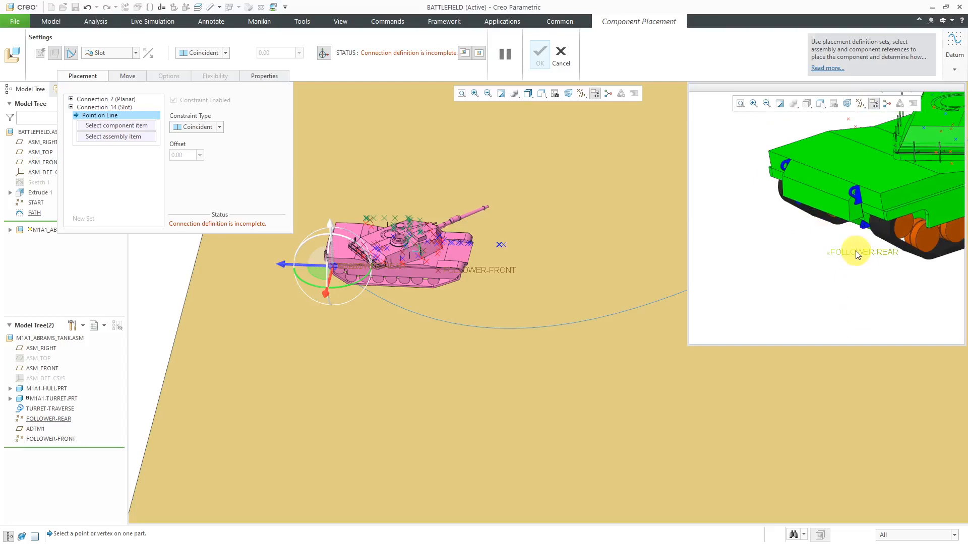
click(857, 252)
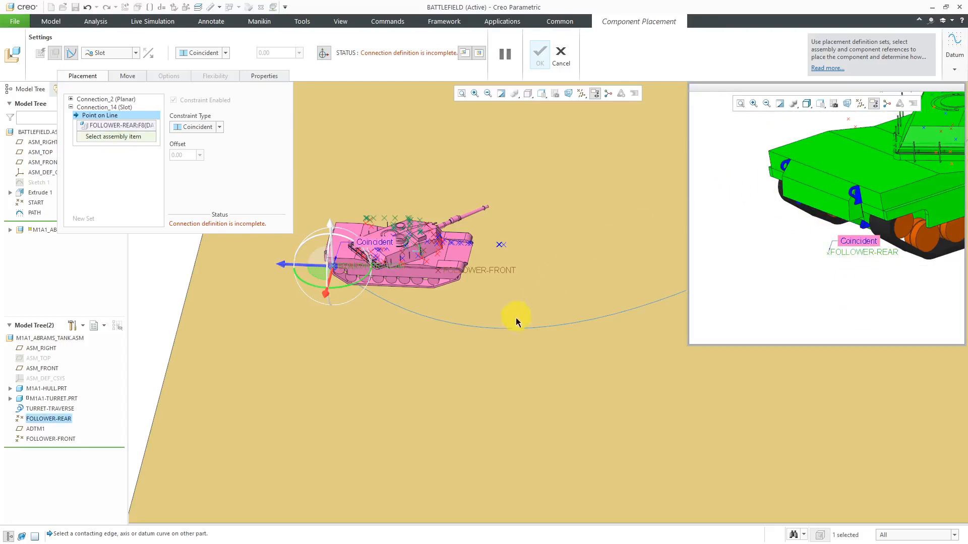
mouse_move(507, 332)
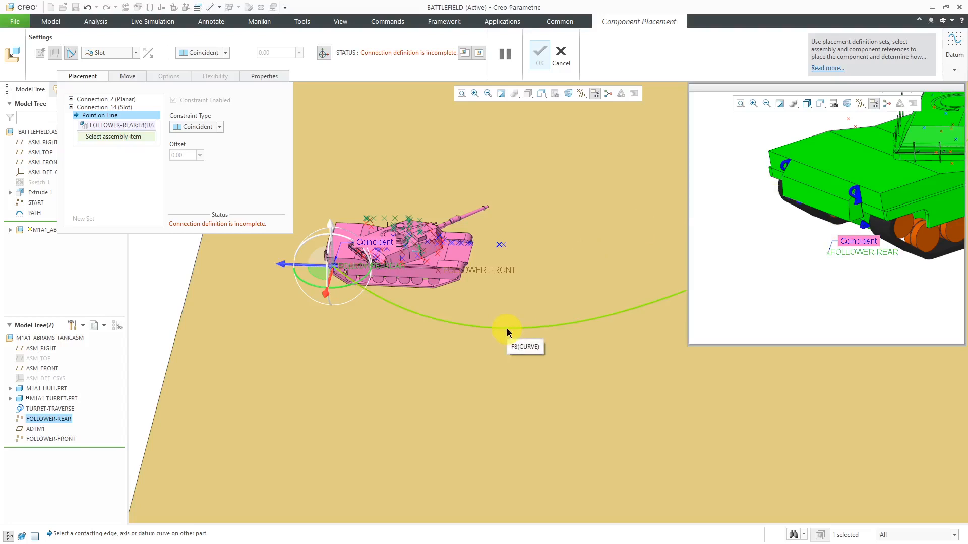
click(506, 325)
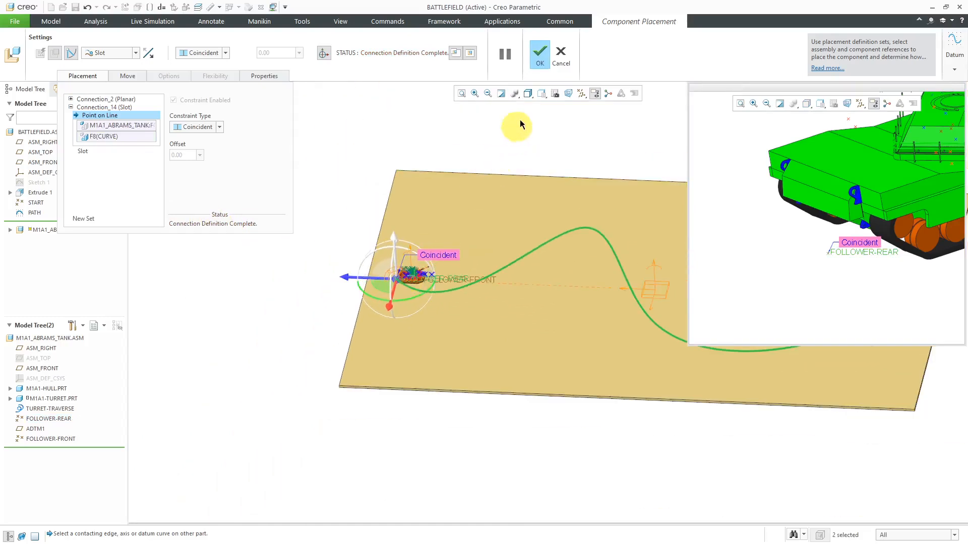
click(539, 53)
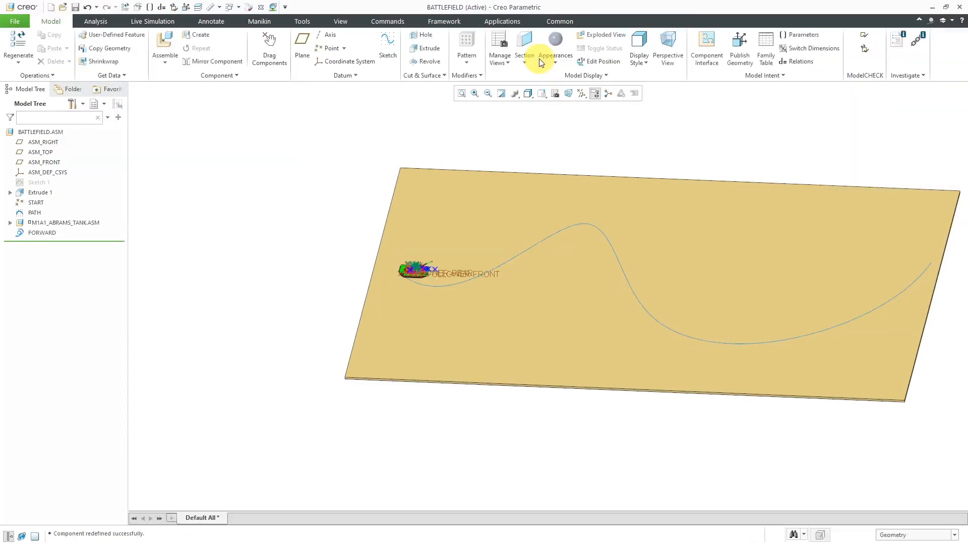
Hide datum points again and enter the Mechanism environment via Applications.
click(587, 93)
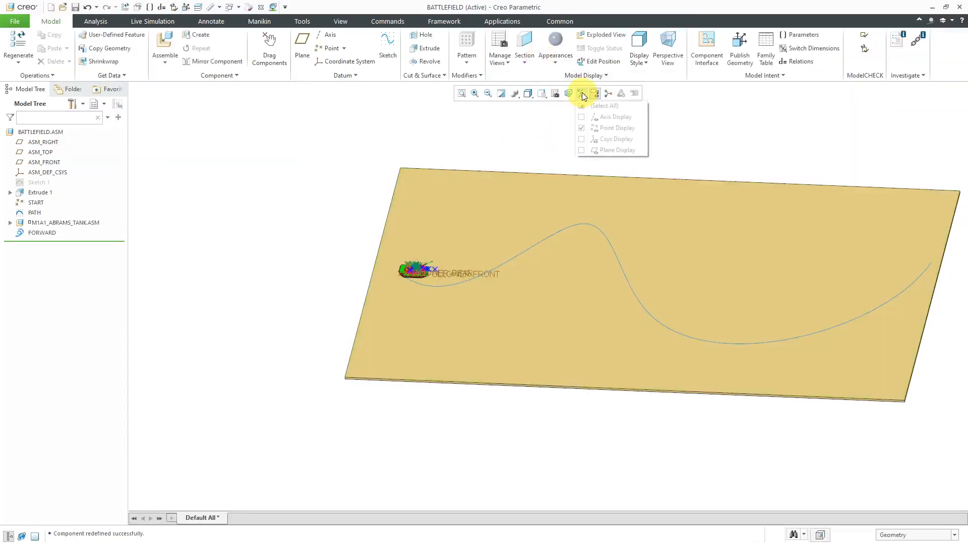
click(593, 128)
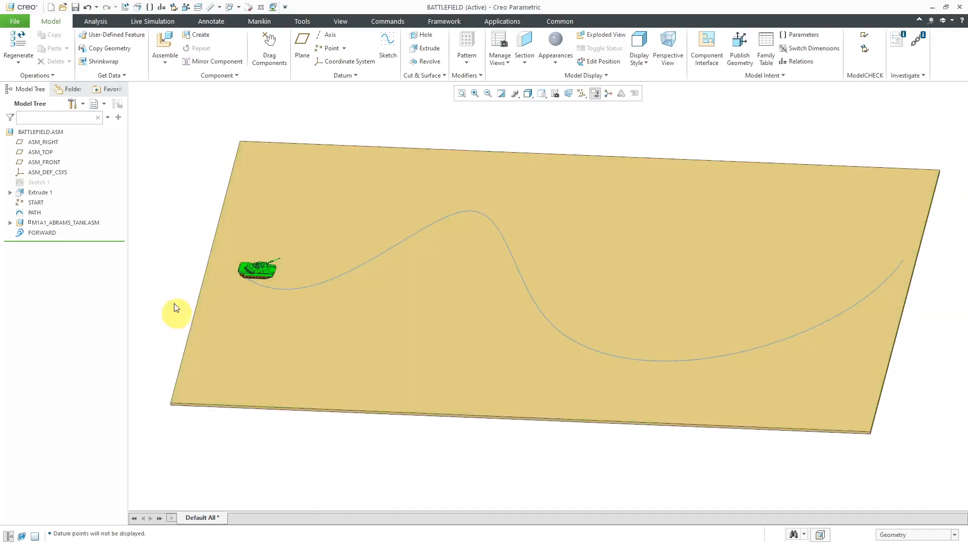
mouse_move(161, 145)
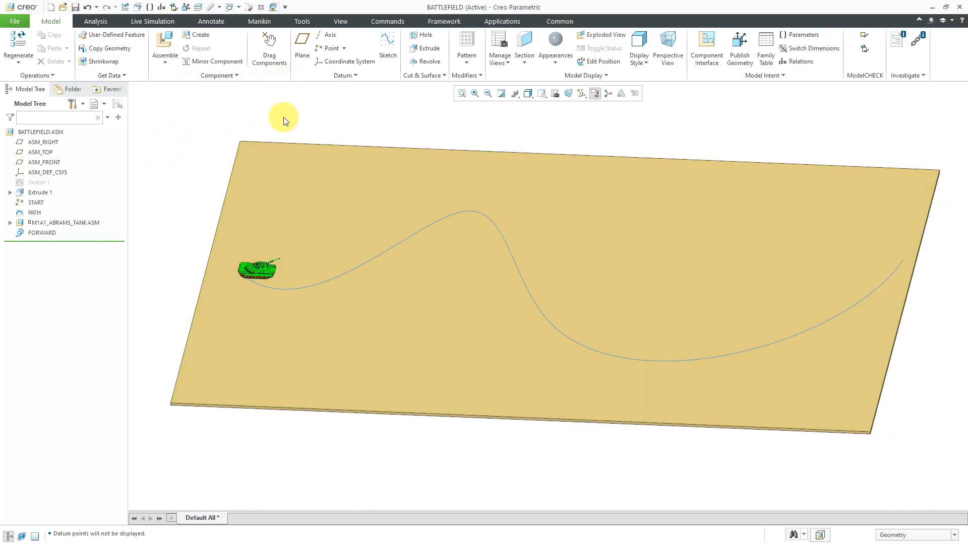
mouse_move(506, 16)
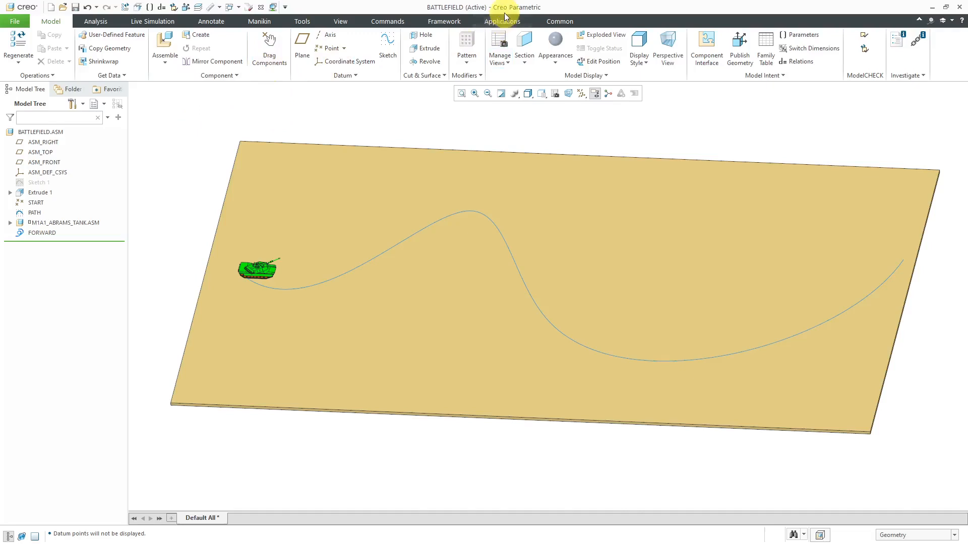
click(502, 21)
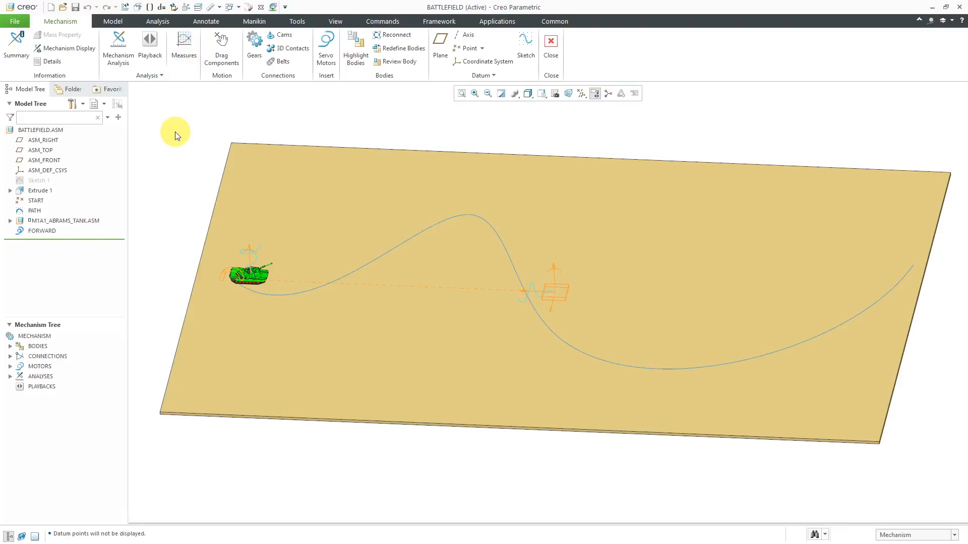
mouse_move(326, 48)
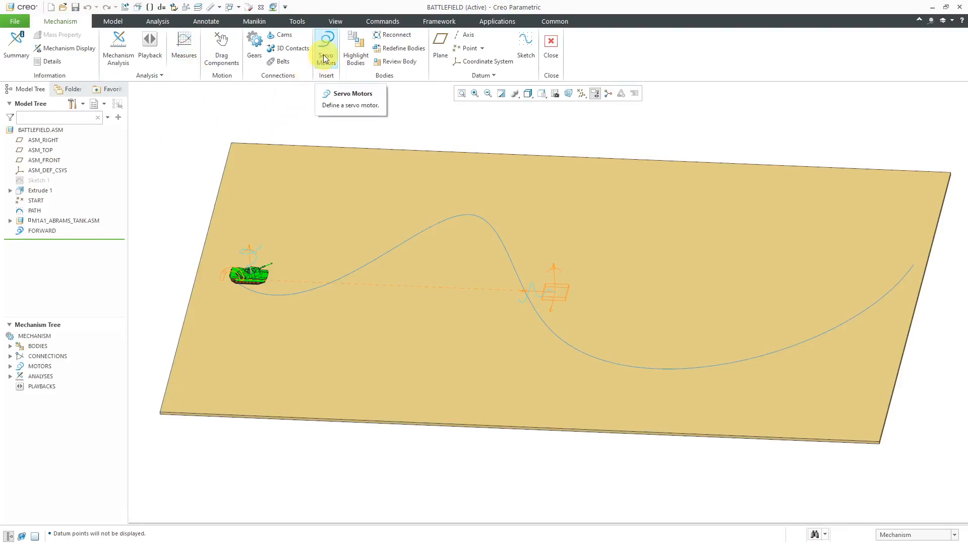
Define a servo motor on Connection_14.slot_axis driven by constant velocity A = 160.
click(325, 46)
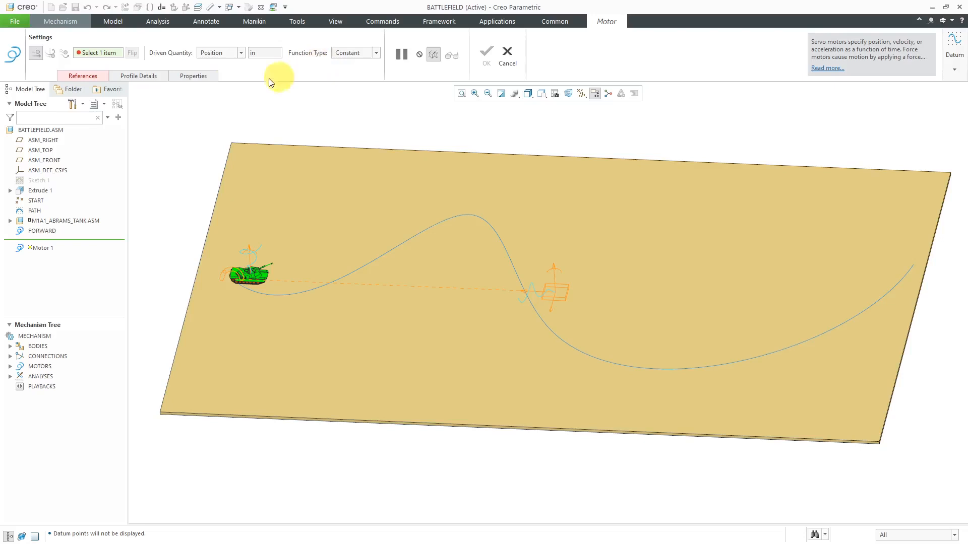
click(82, 75)
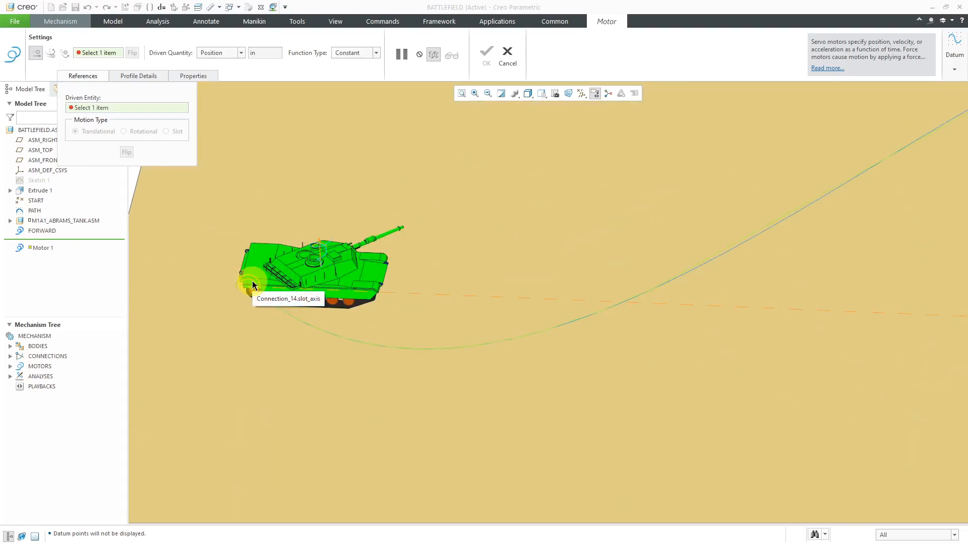
click(252, 285)
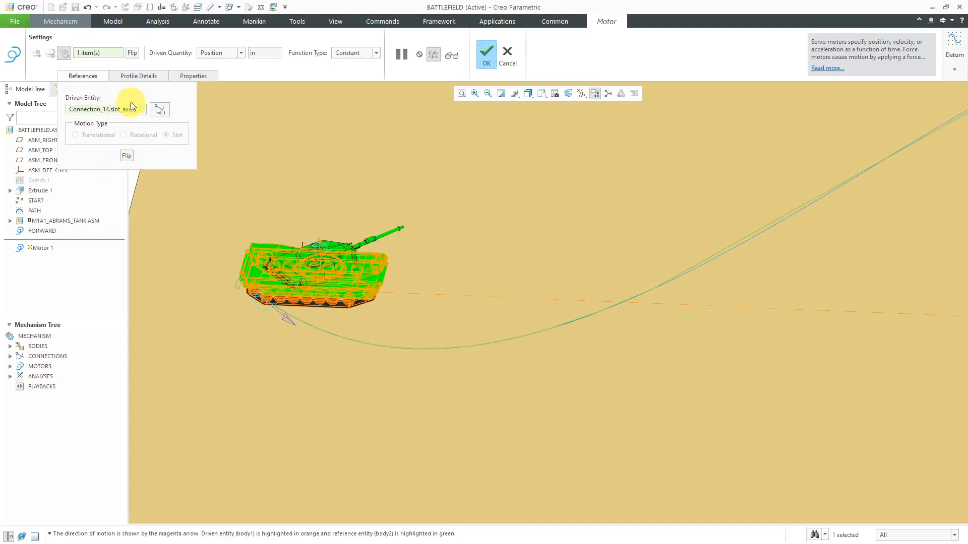
click(138, 75)
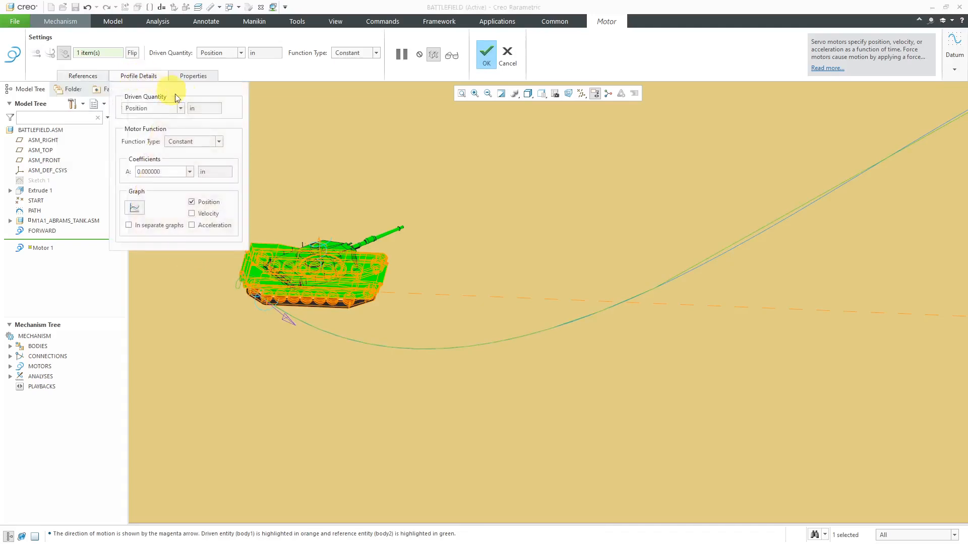
click(176, 108)
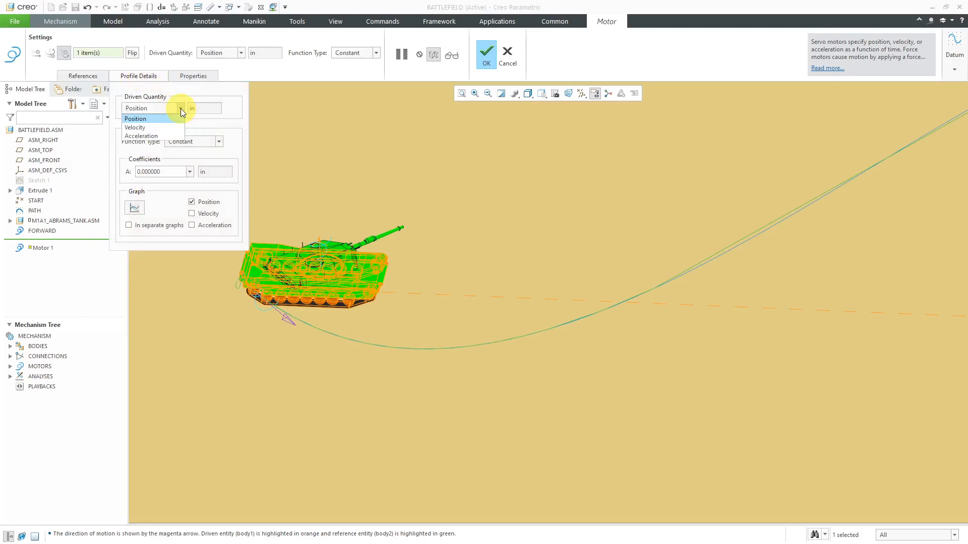
click(135, 118)
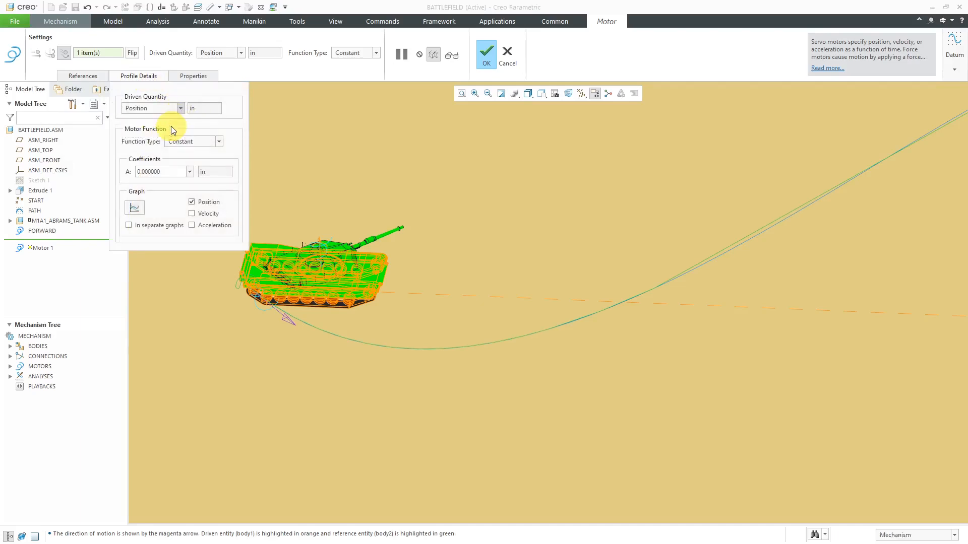
click(221, 53)
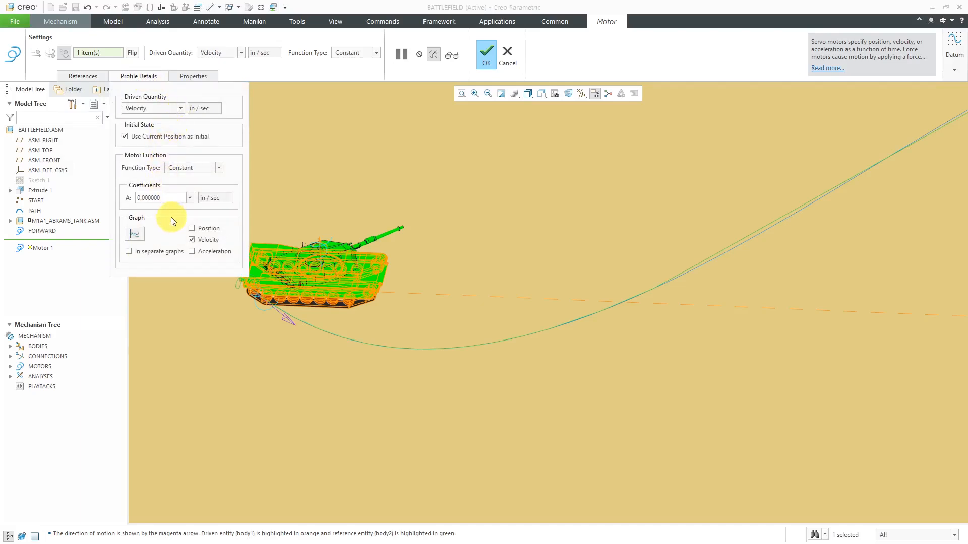
click(157, 197)
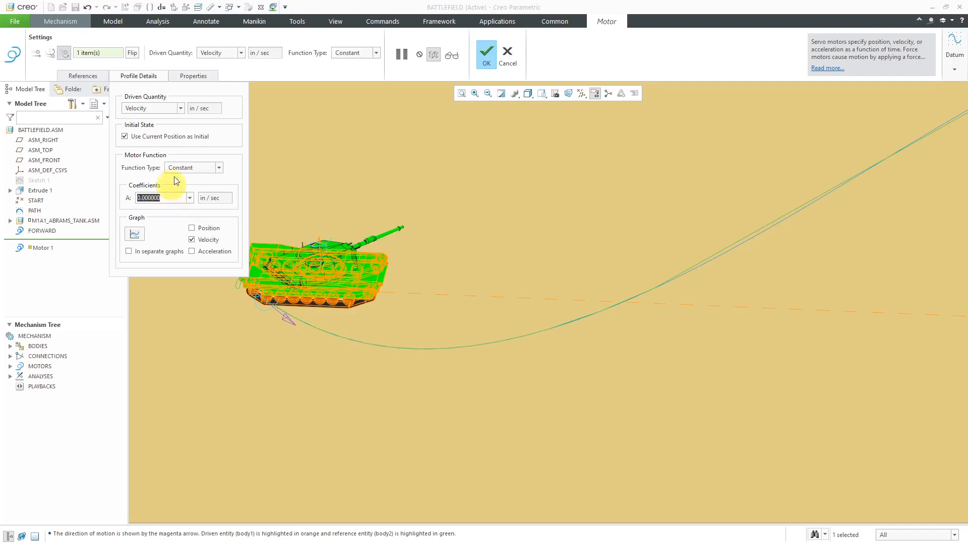
text(160)
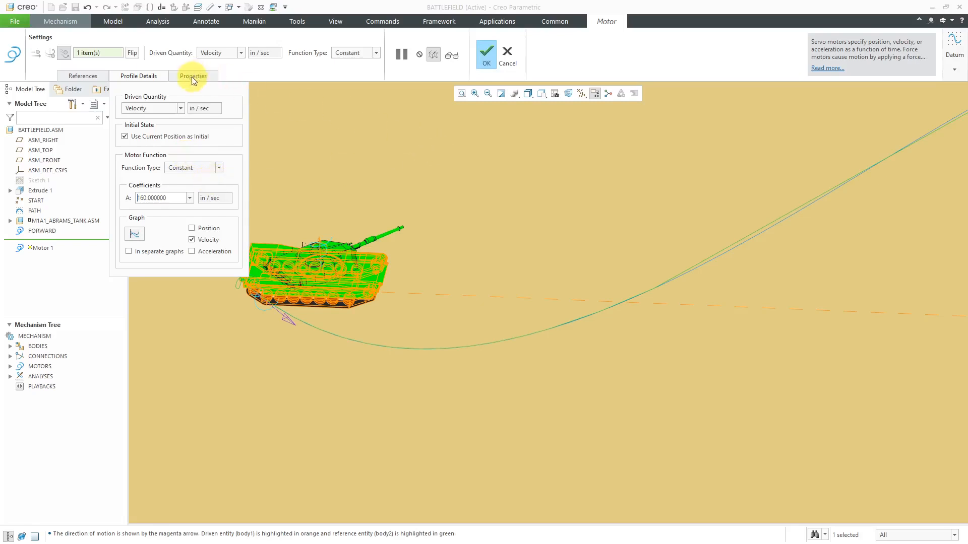
Name the motor SLOT_MOTOR in Properties and finish creating it.
click(193, 76)
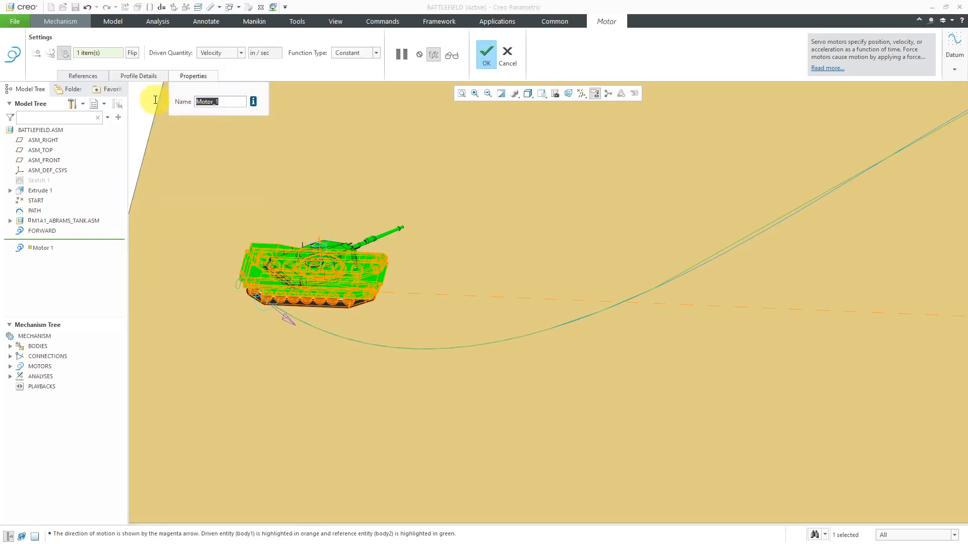
text(SLOT_MOTOR)
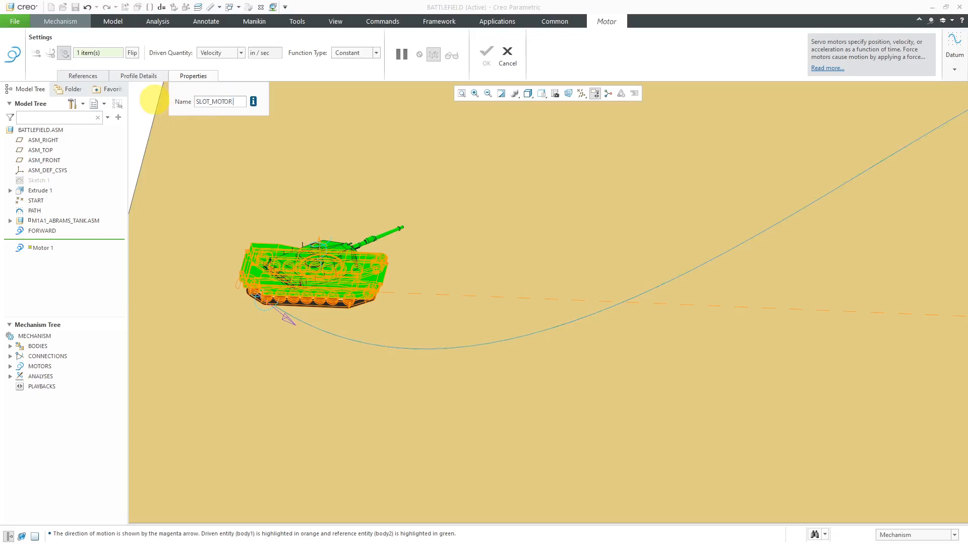
click(486, 51)
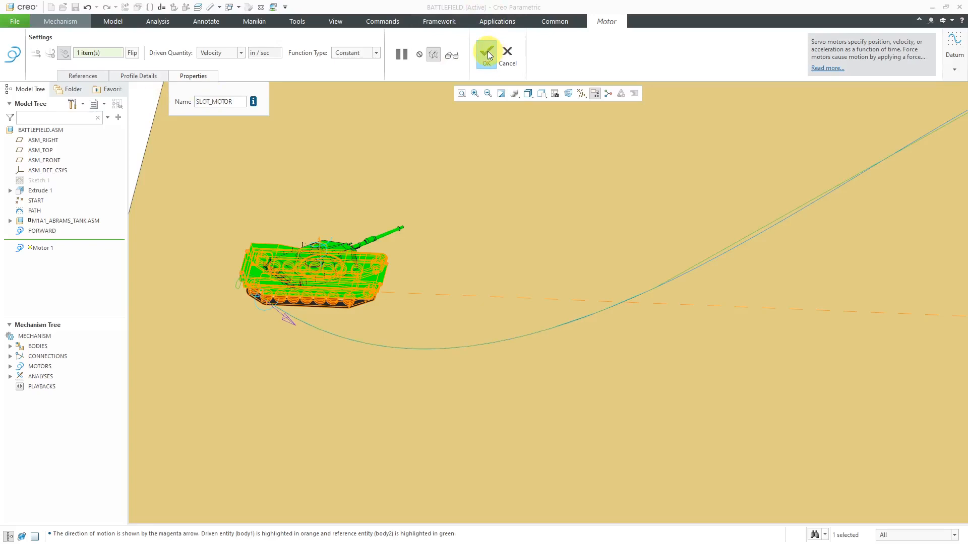
click(485, 51)
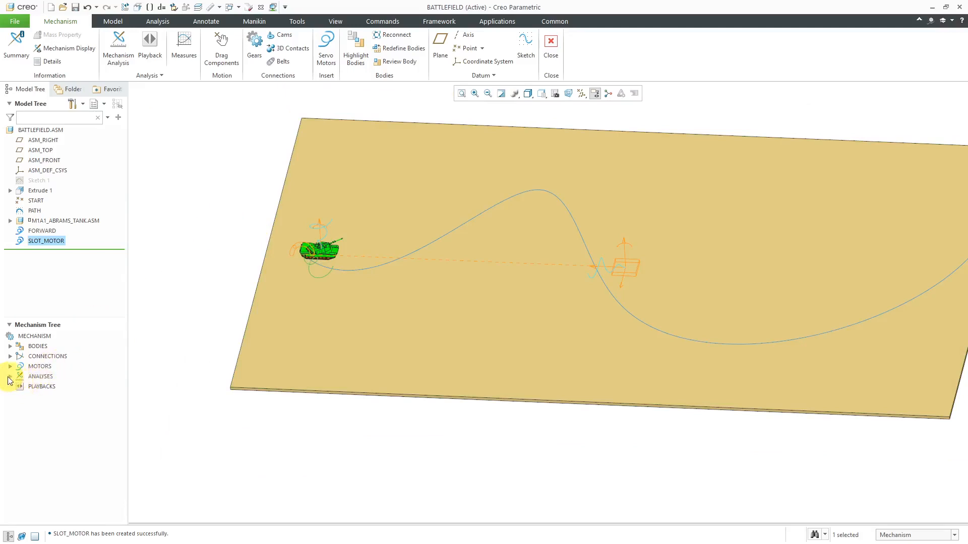
Expand ANALYSES in the Mechanism Tree and start a new Analysis Definition.
click(10, 376)
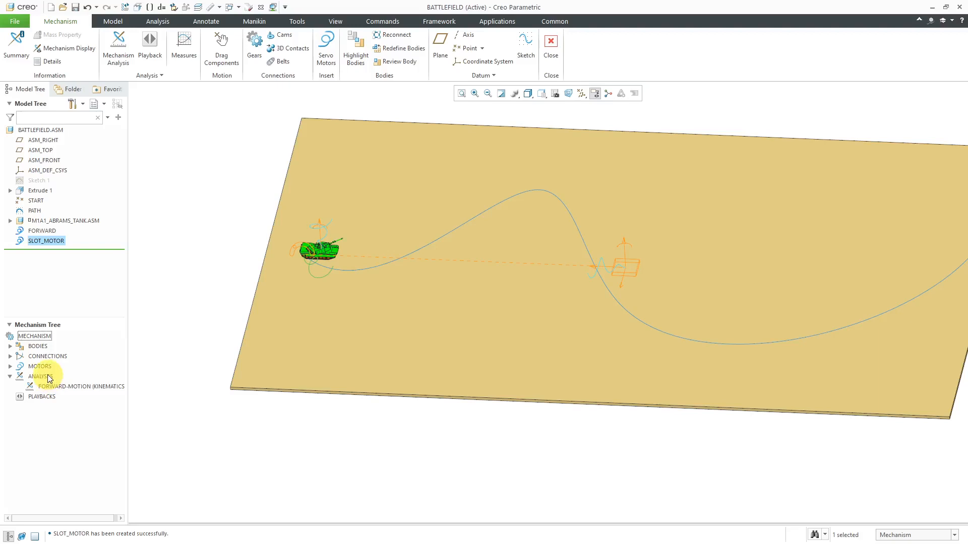
click(40, 376)
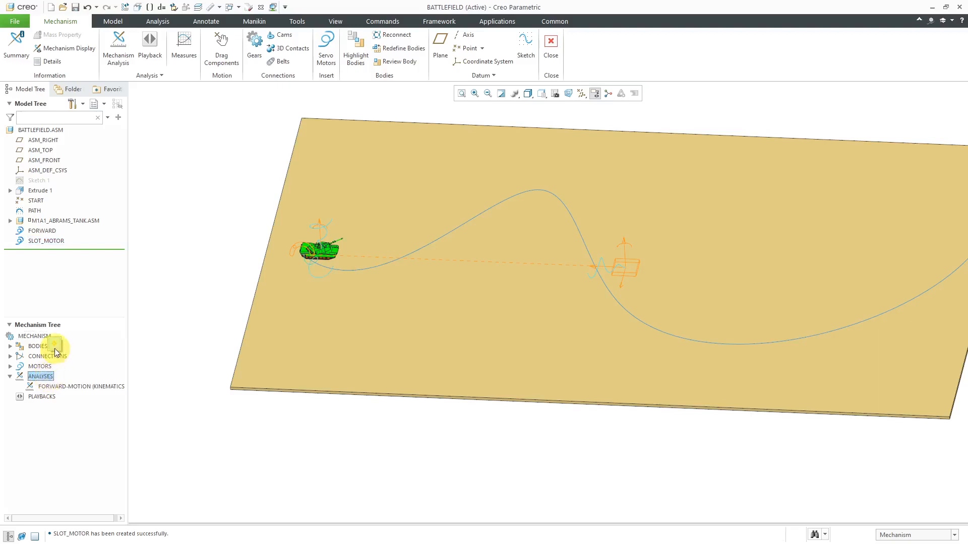
double_click(79, 386)
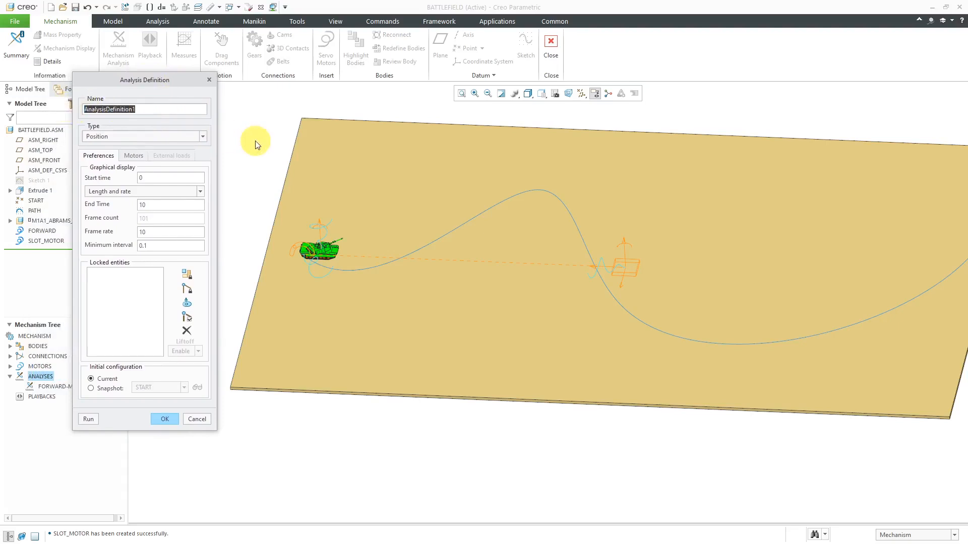
Name the analysis FOLLOW-CURVE-MOTION, make it Kinematic with End Time 40 and frame rate 20.
text(foil)
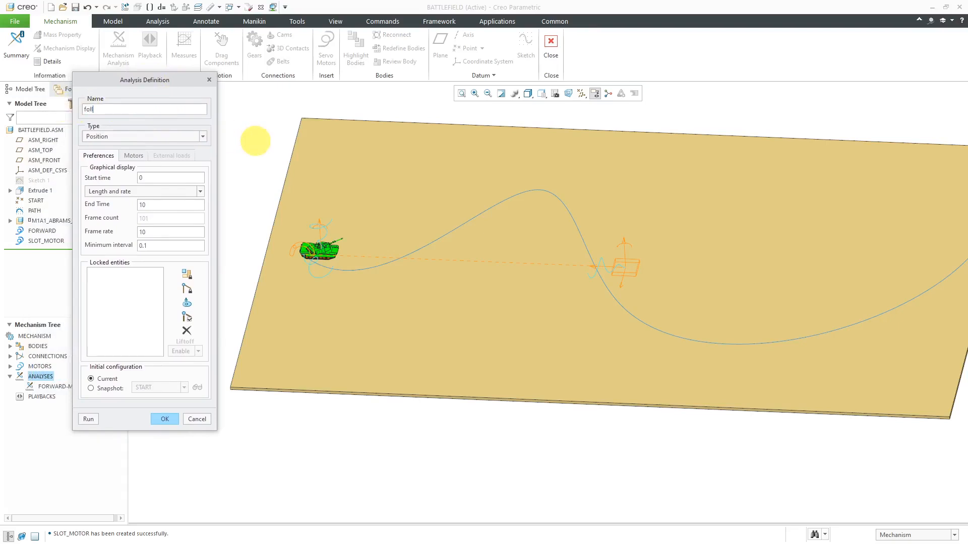
text(FOLLOW-CURVE-MOTION)
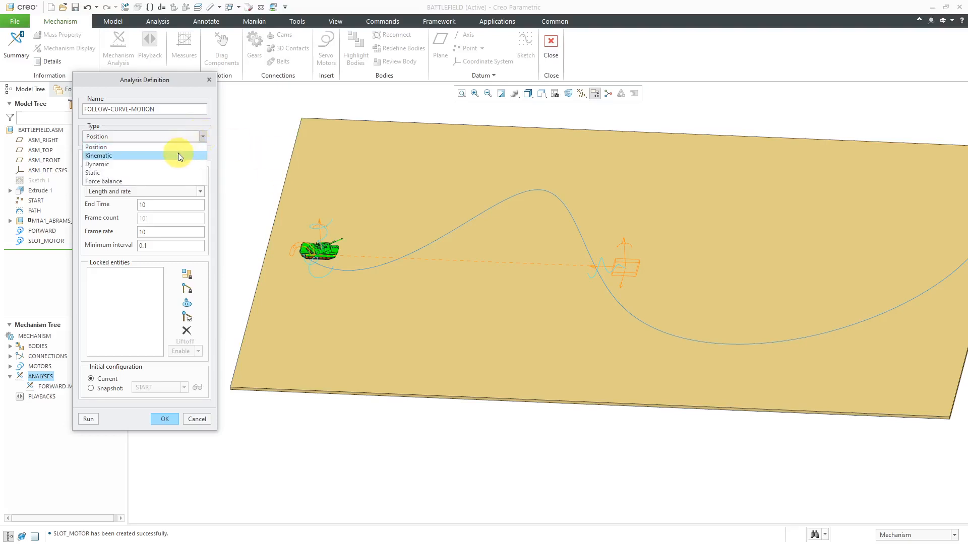
click(100, 155)
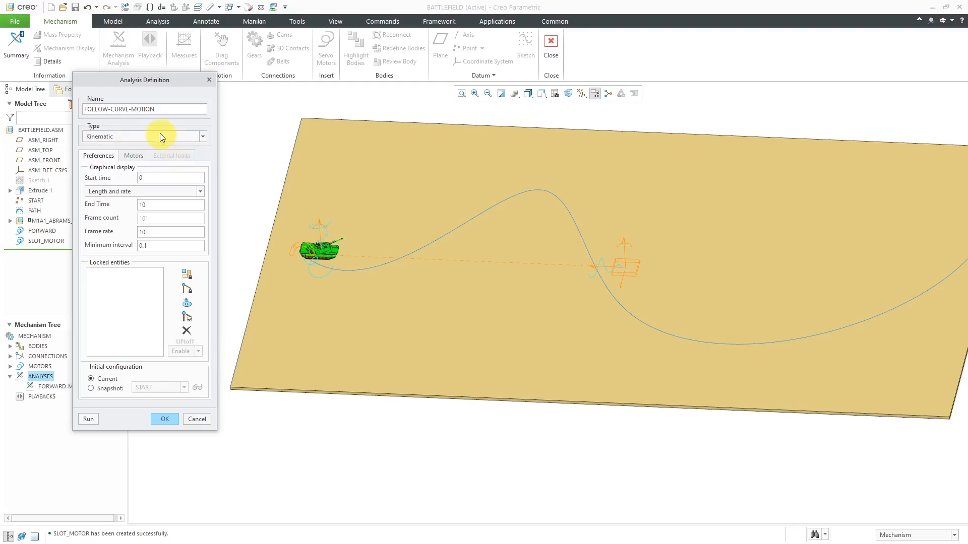
mouse_move(127, 139)
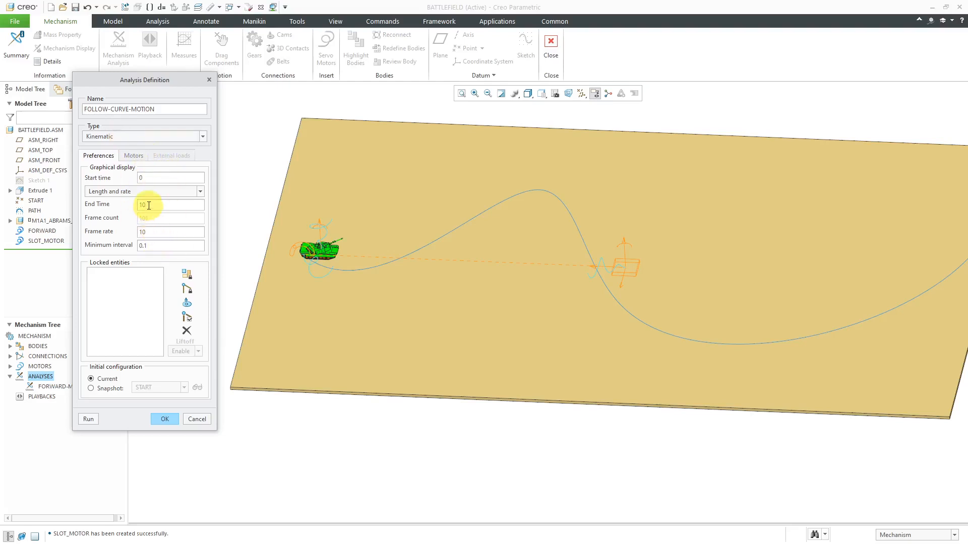
text(40)
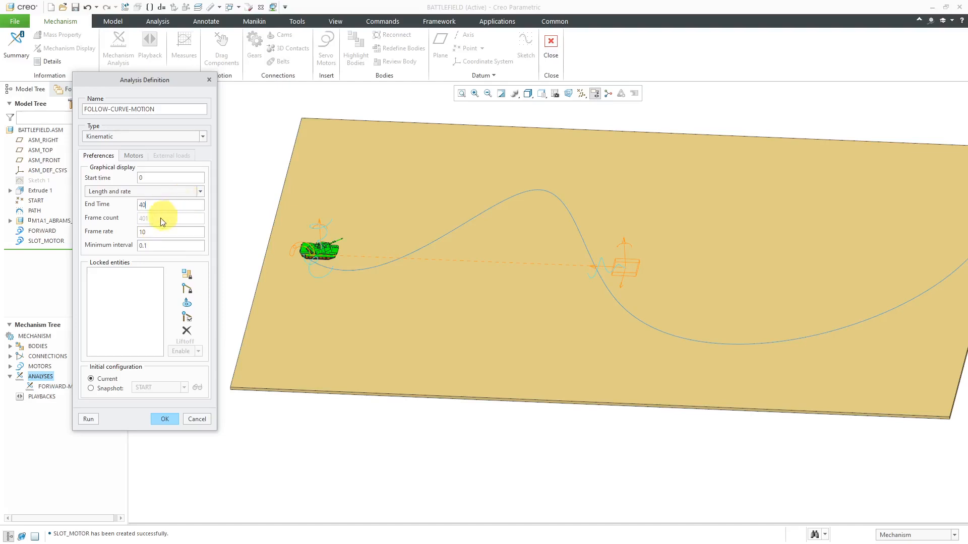
text(2)
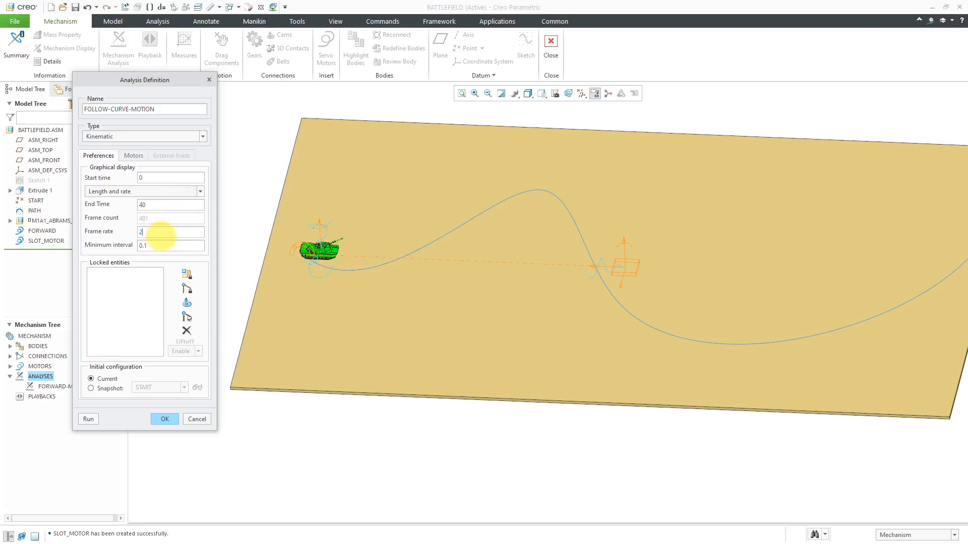
text(20)
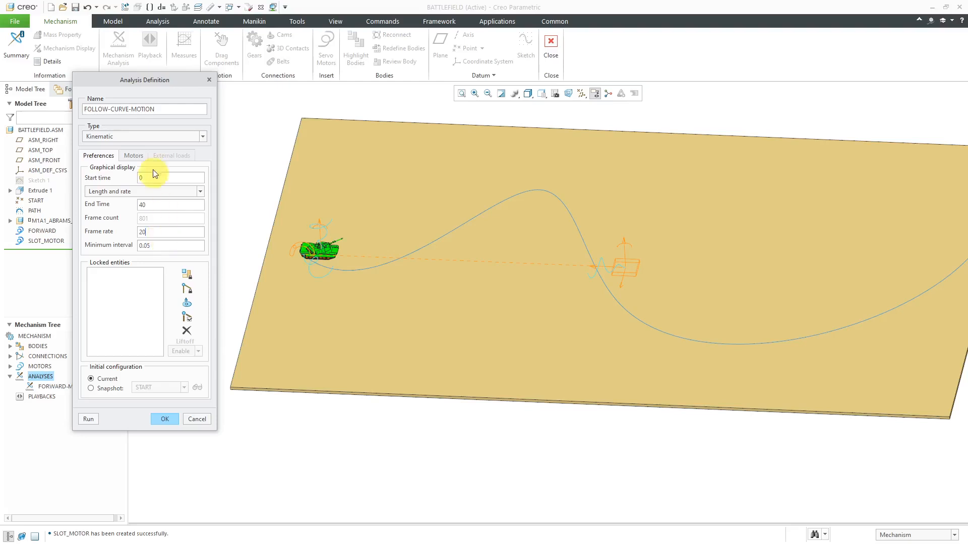
click(133, 155)
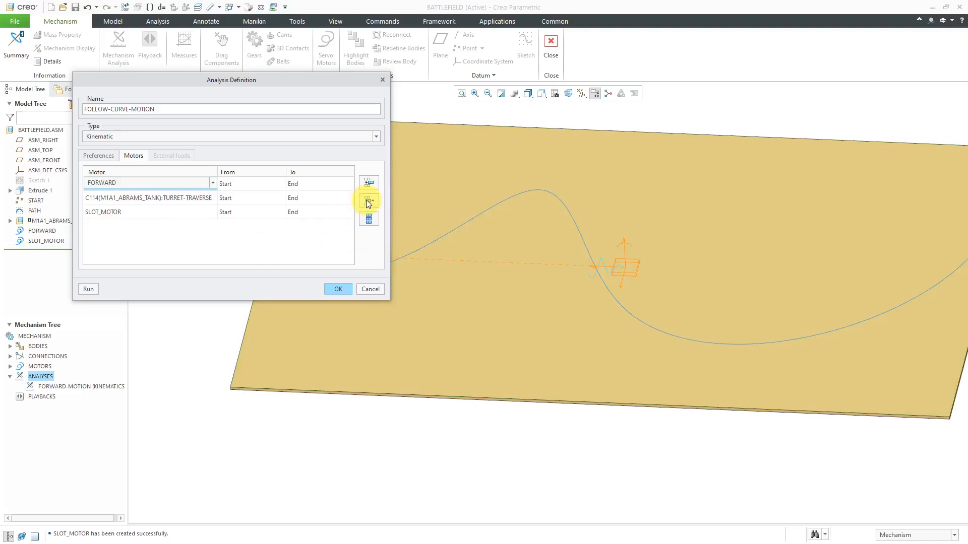
mouse_move(368, 201)
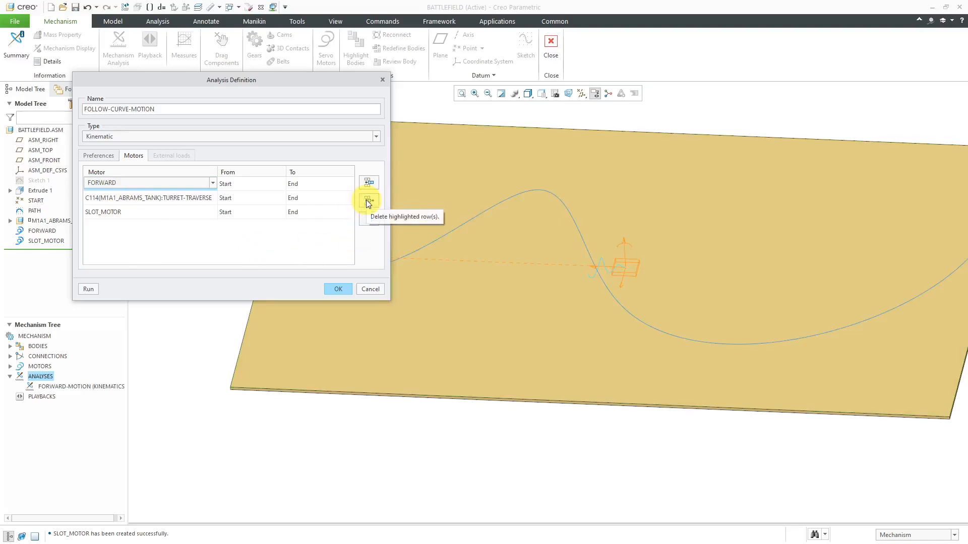
Remove the FORWARD motor, leaving the turret traverse motor and SLOT_MOTOR in the analysis.
click(369, 200)
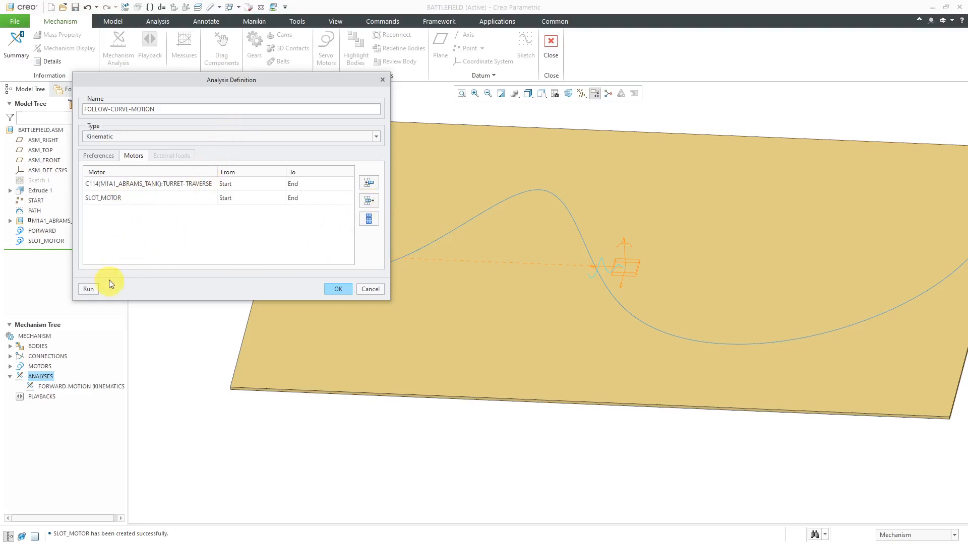
click(97, 156)
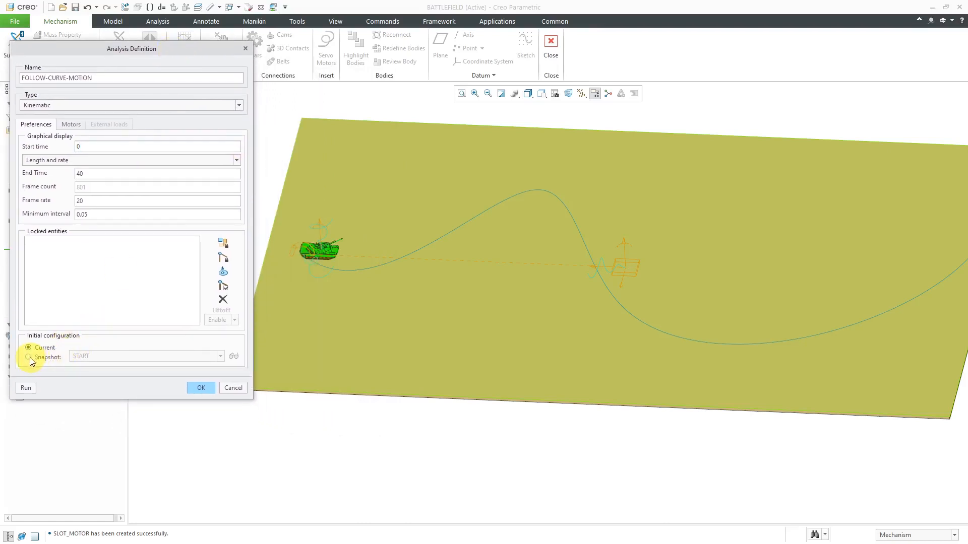
Toggle the initial configuration to Snapshot START, back to Current, and launch the run.
click(28, 357)
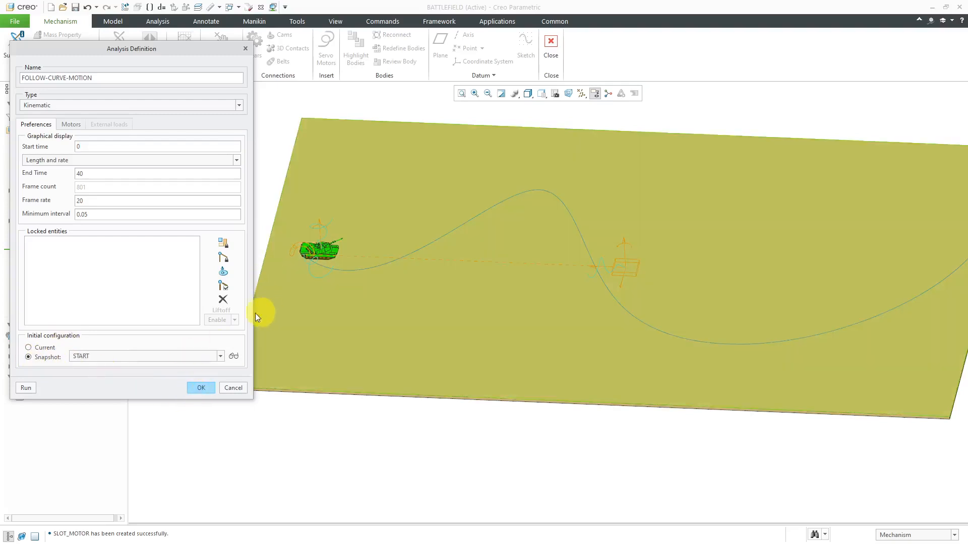
click(28, 347)
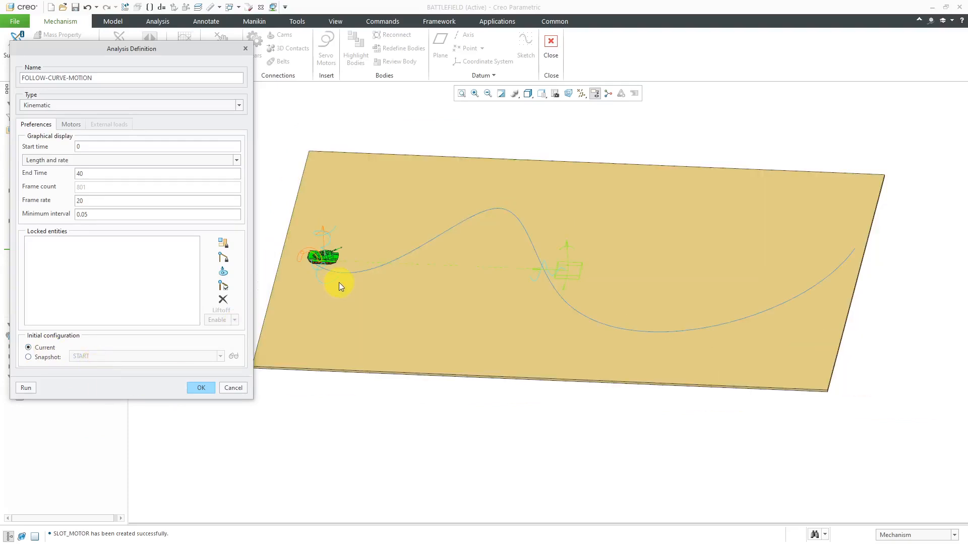
click(26, 387)
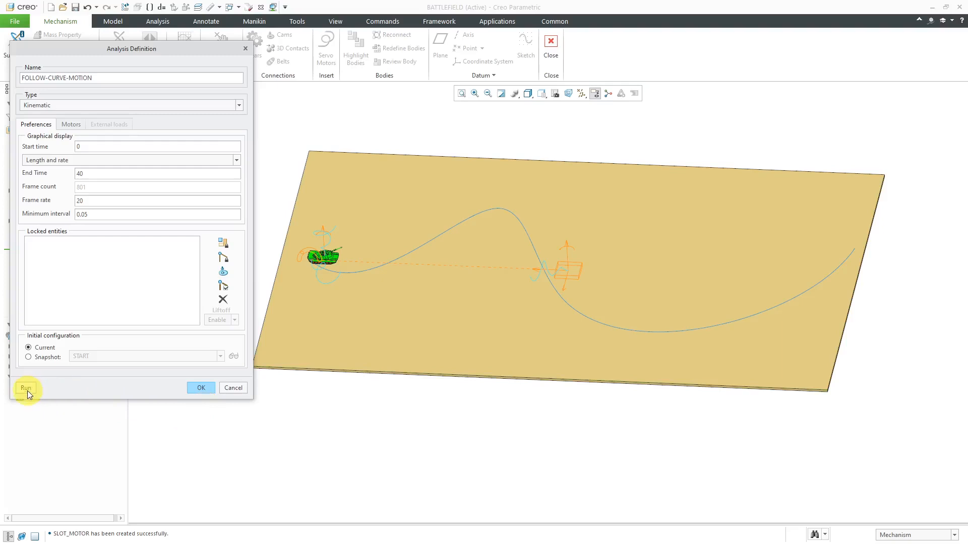
Run the FOLLOW-CURVE-MOTION kinematic analysis to completion.
click(25, 388)
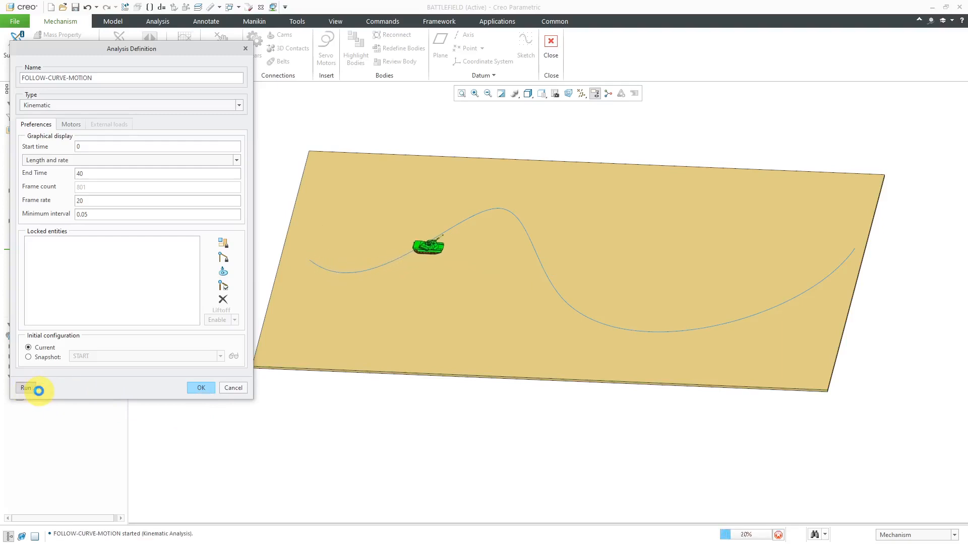
click(25, 387)
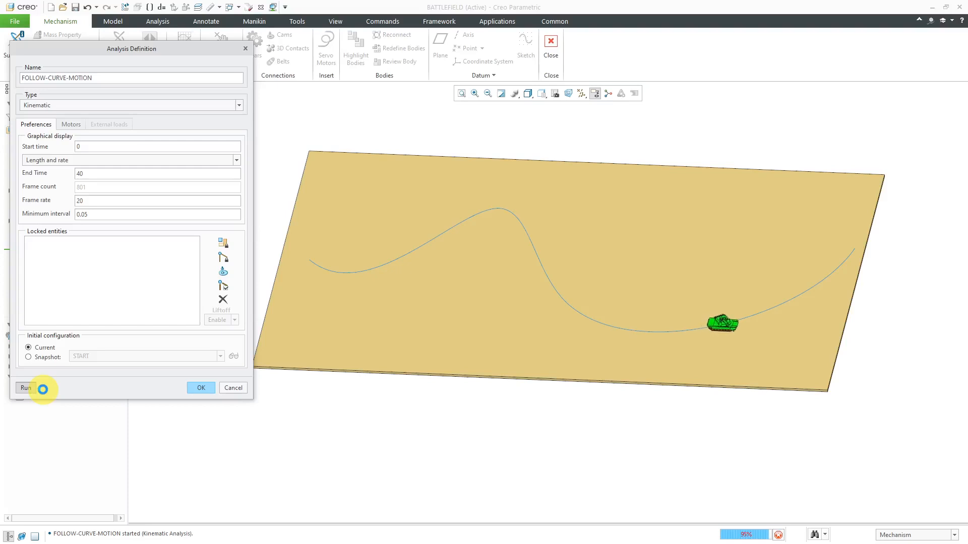
click(26, 387)
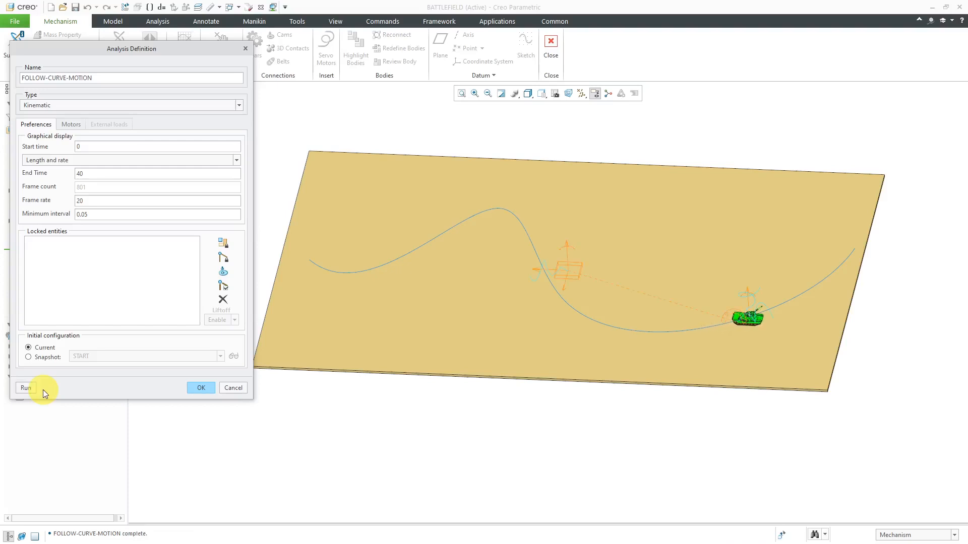
Set the analysis end time to 48 and accept the definition.
click(157, 172)
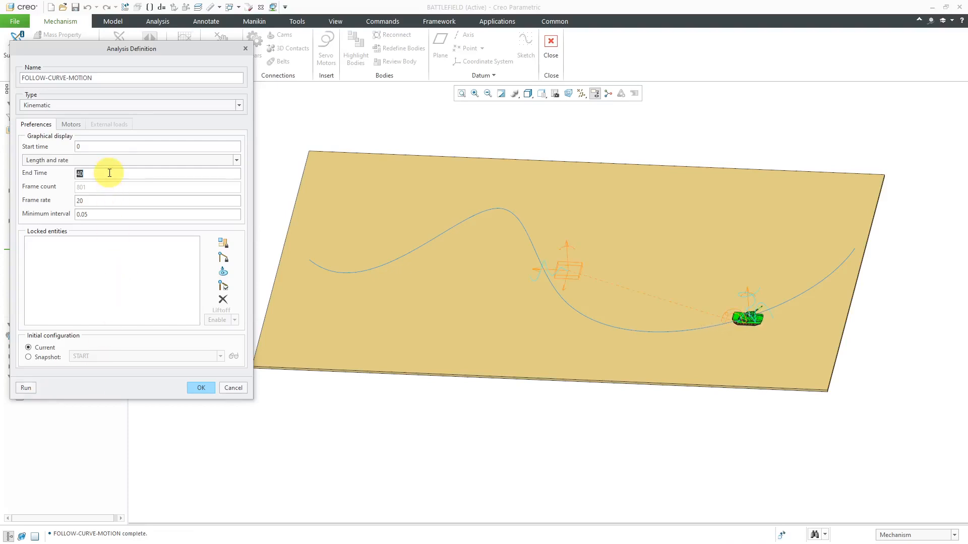
text(48)
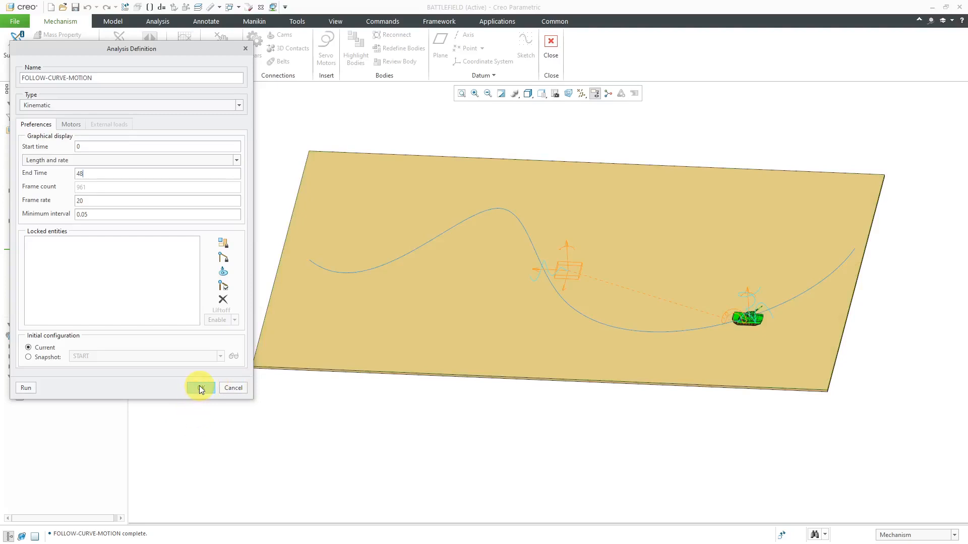
click(199, 387)
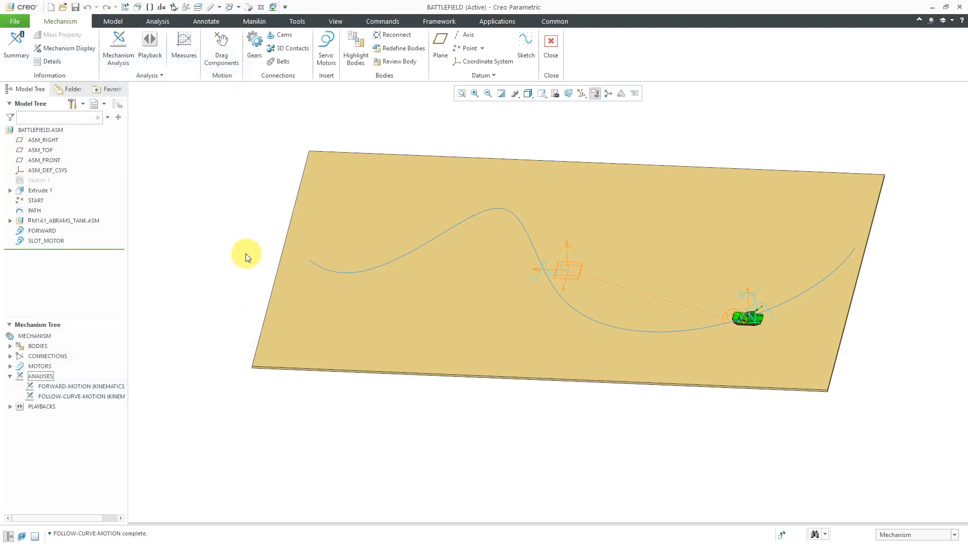
mouse_move(550, 47)
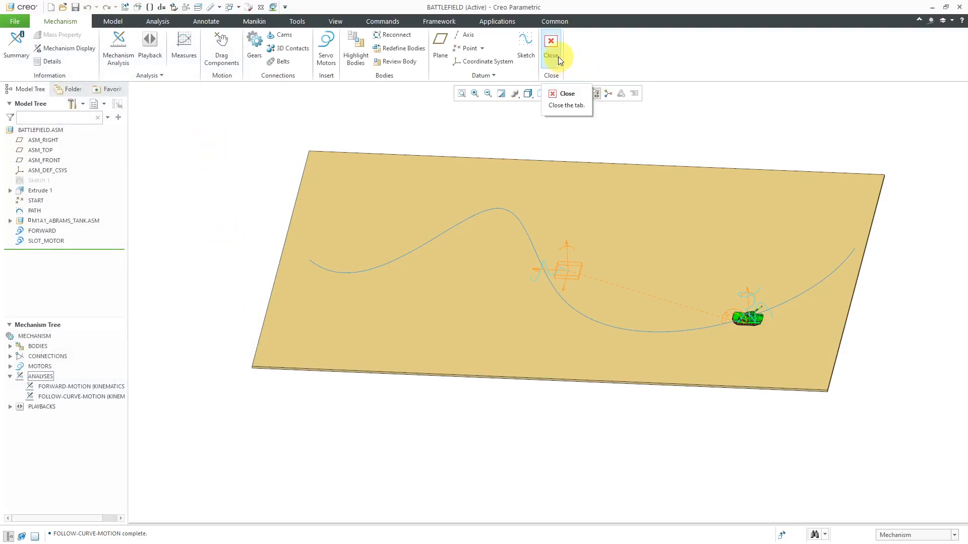
mouse_move(86, 235)
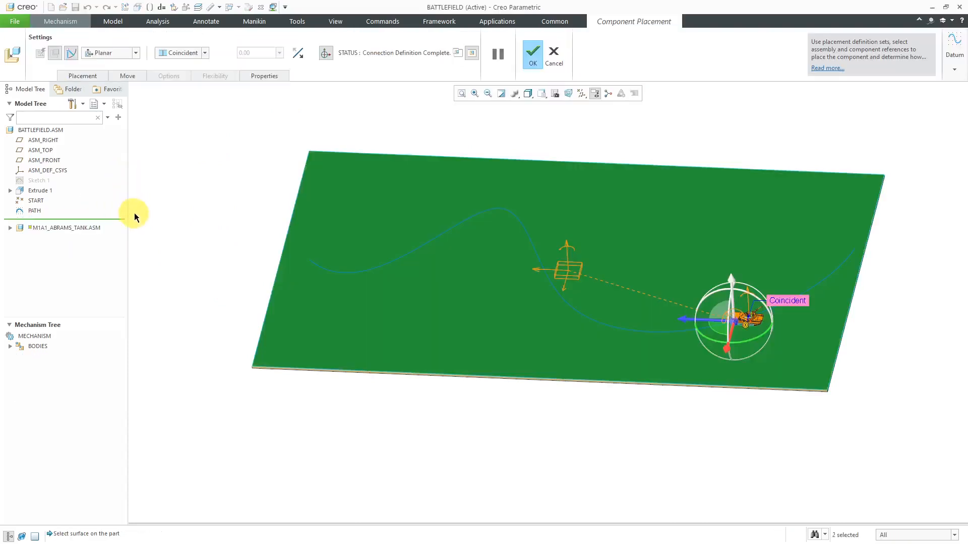
Expand the tank's Connection_2 (Planar) and highlight its plate surface reference.
click(82, 76)
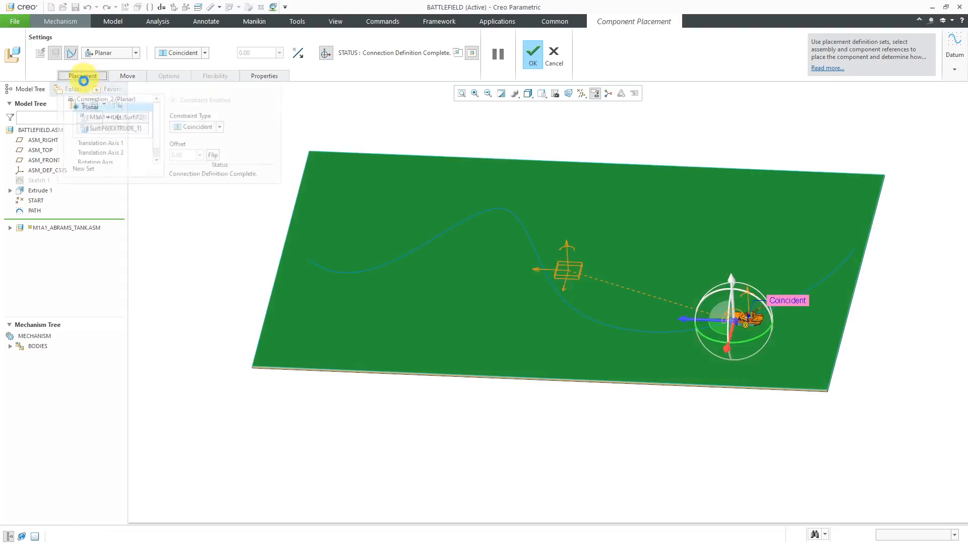
click(117, 128)
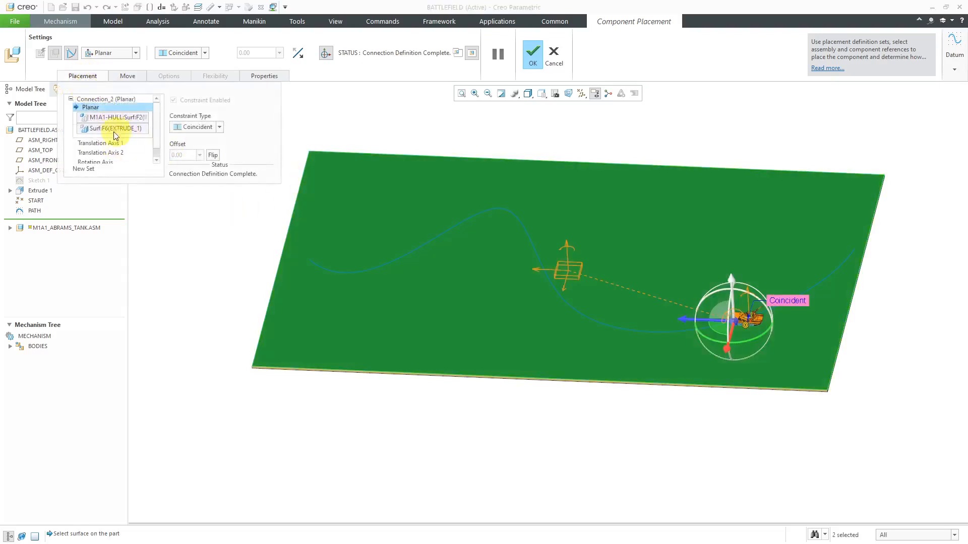
click(99, 115)
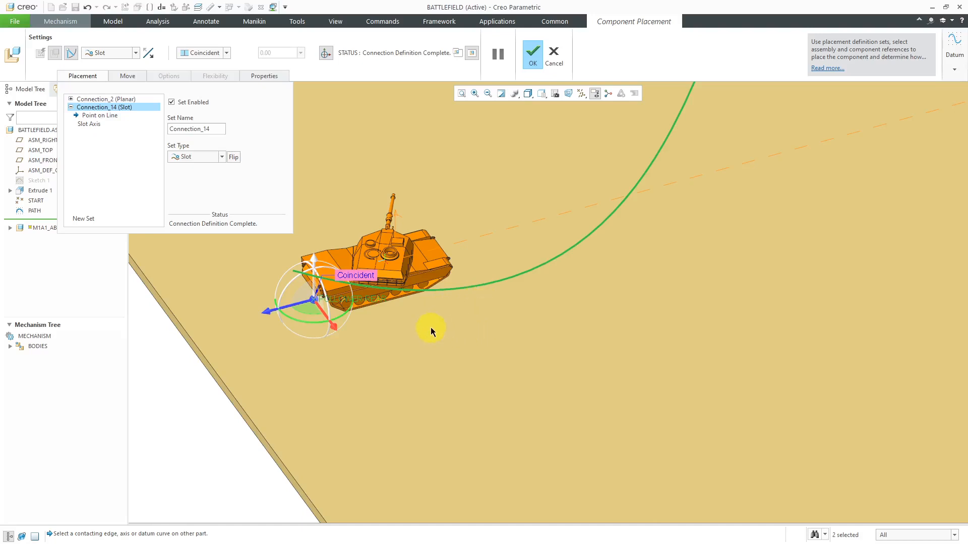
mouse_move(430, 332)
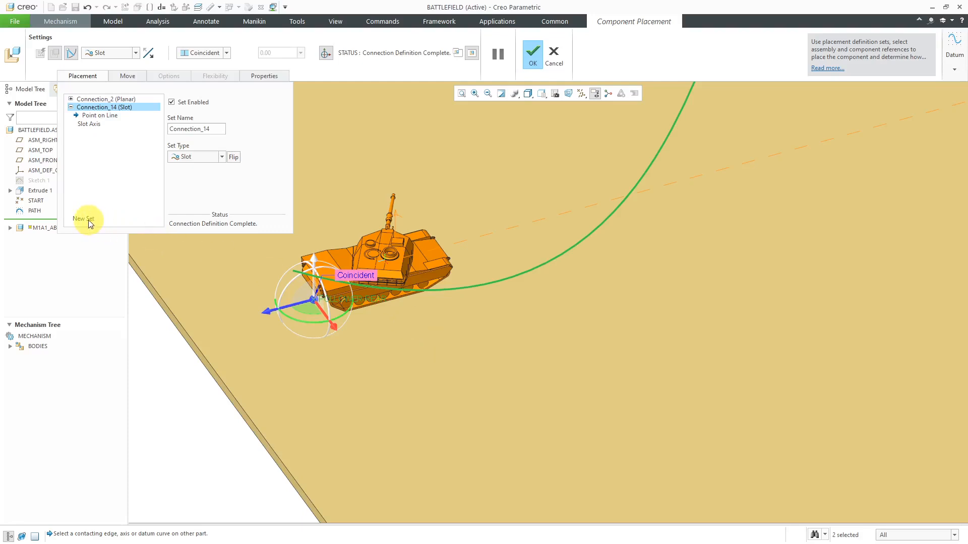
Add a new Slot set and pick the FOLLOWER-FRONT datum point with point display on.
click(84, 219)
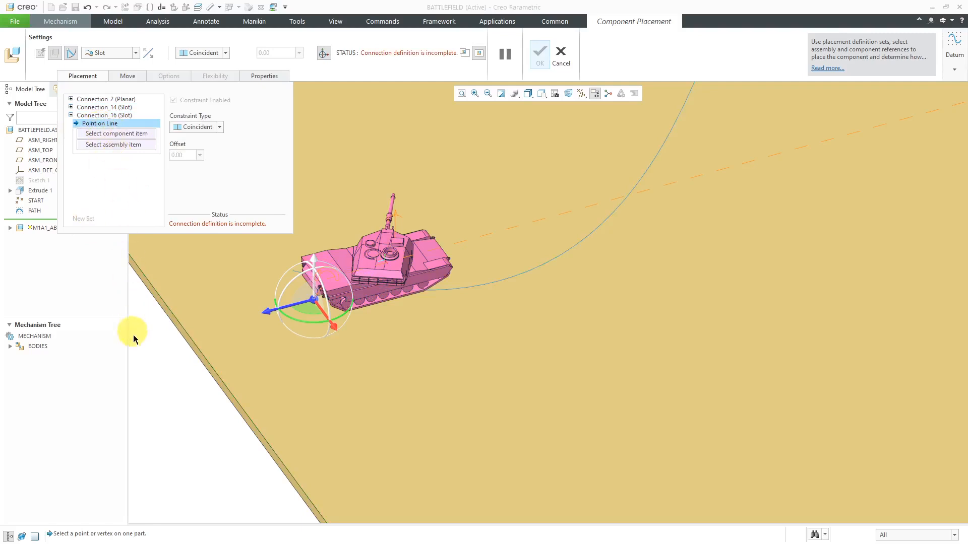
mouse_move(562, 256)
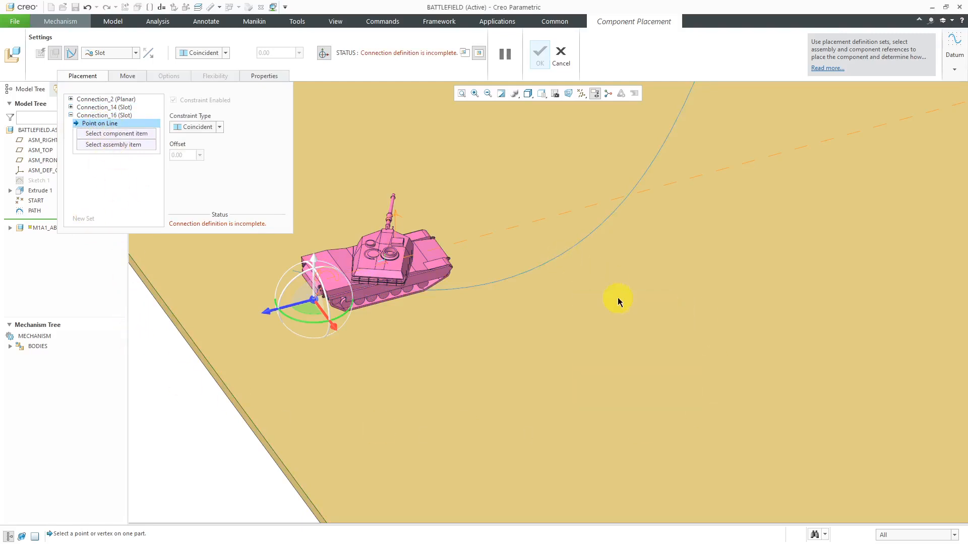
mouse_move(446, 224)
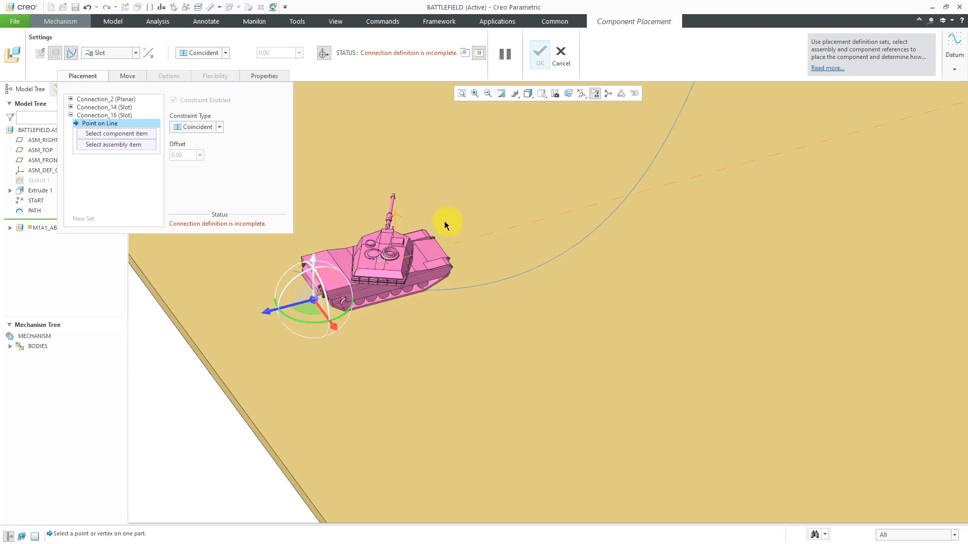
click(581, 93)
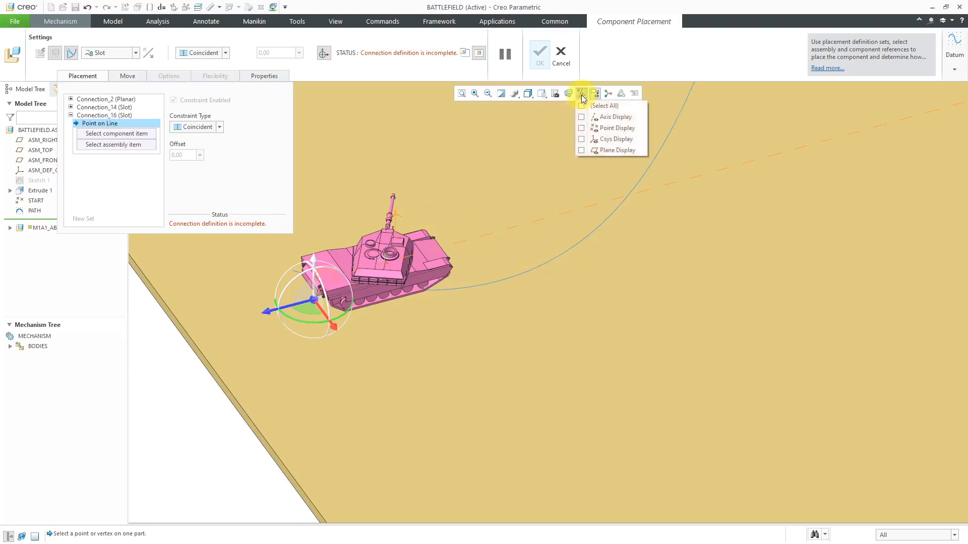
click(581, 128)
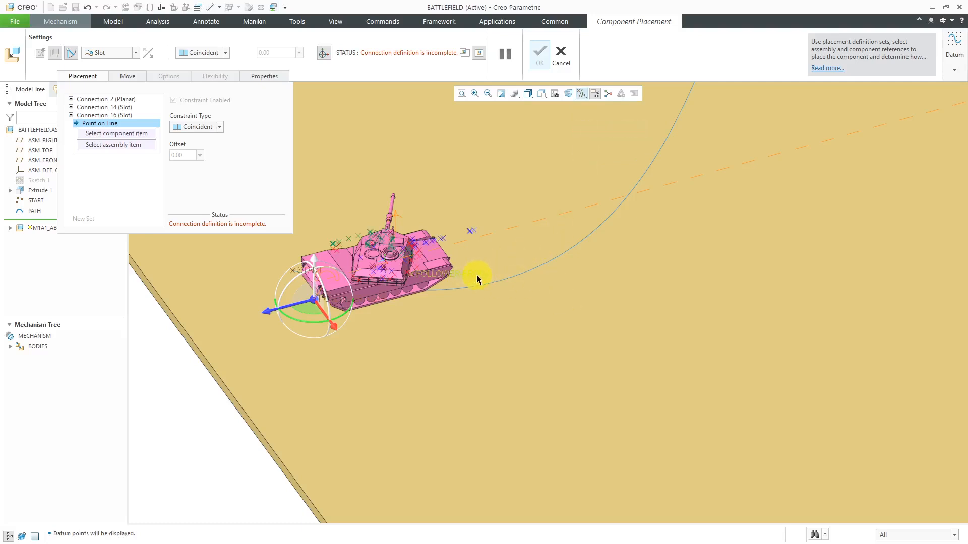
mouse_move(477, 280)
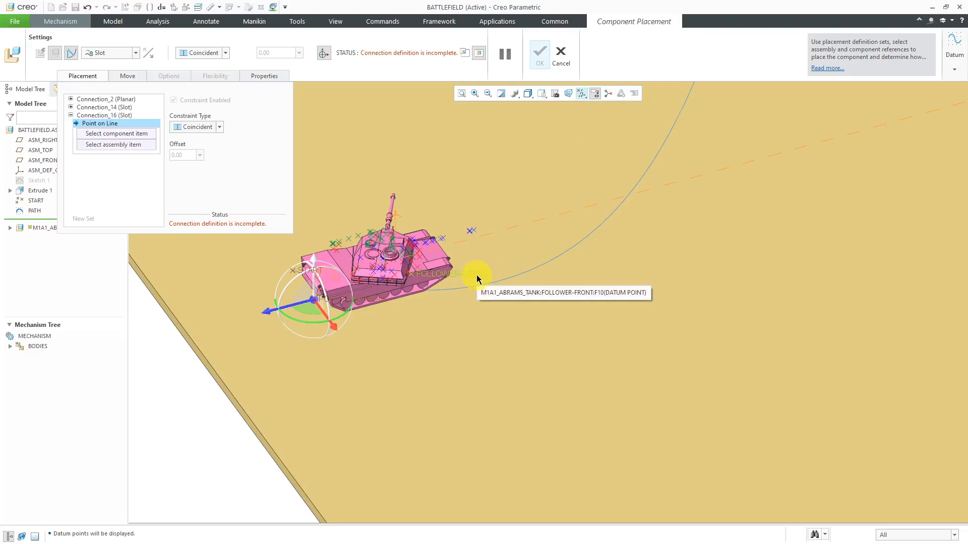
click(451, 274)
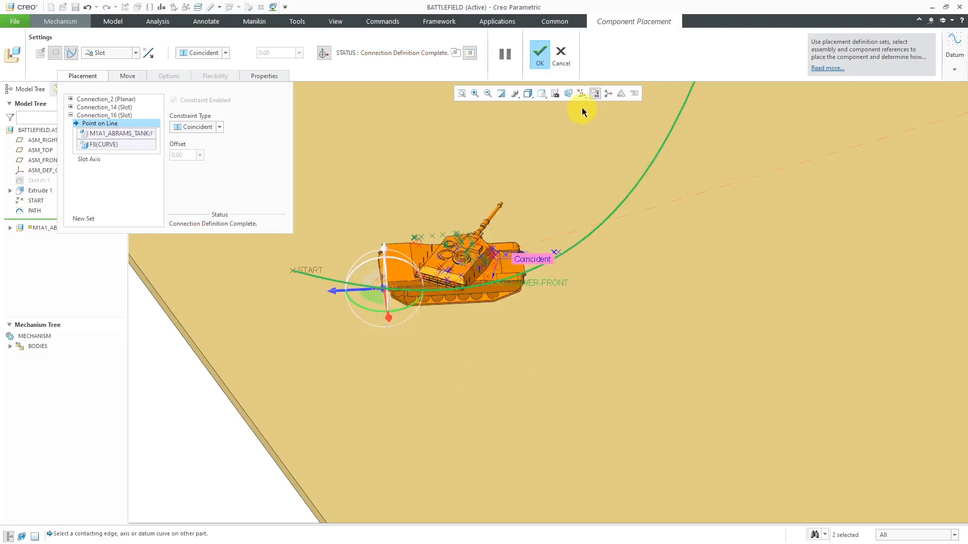
Hide the datum points again and accept the redefined tank placement.
click(580, 92)
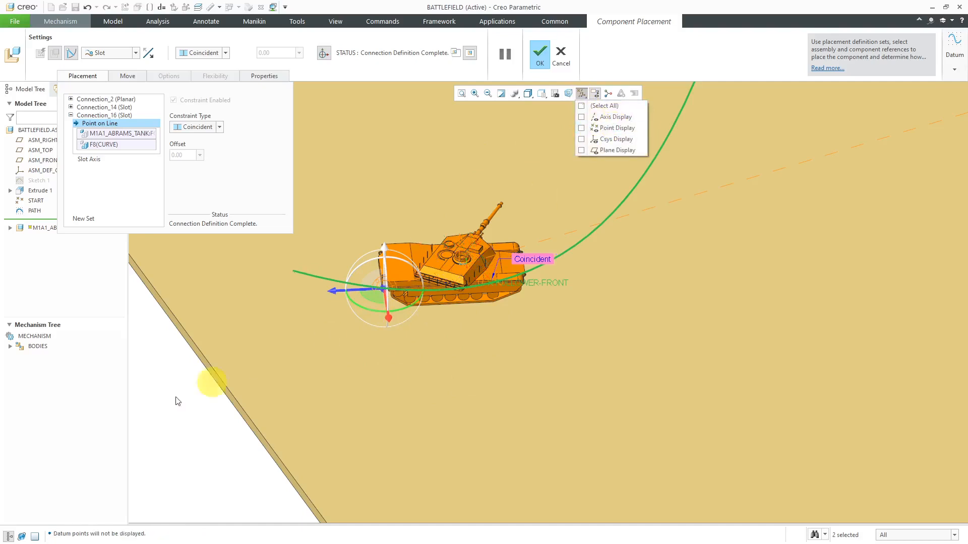
click(162, 400)
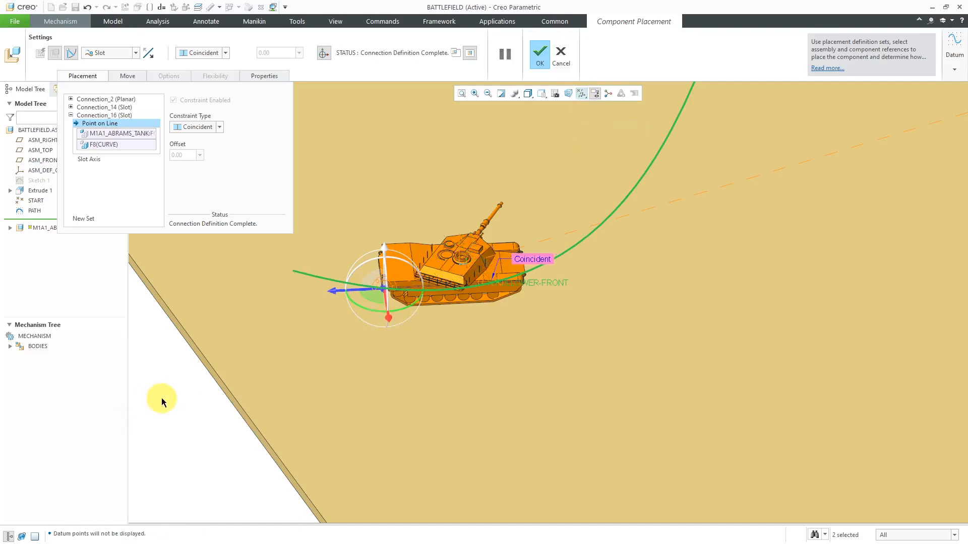
mouse_move(308, 298)
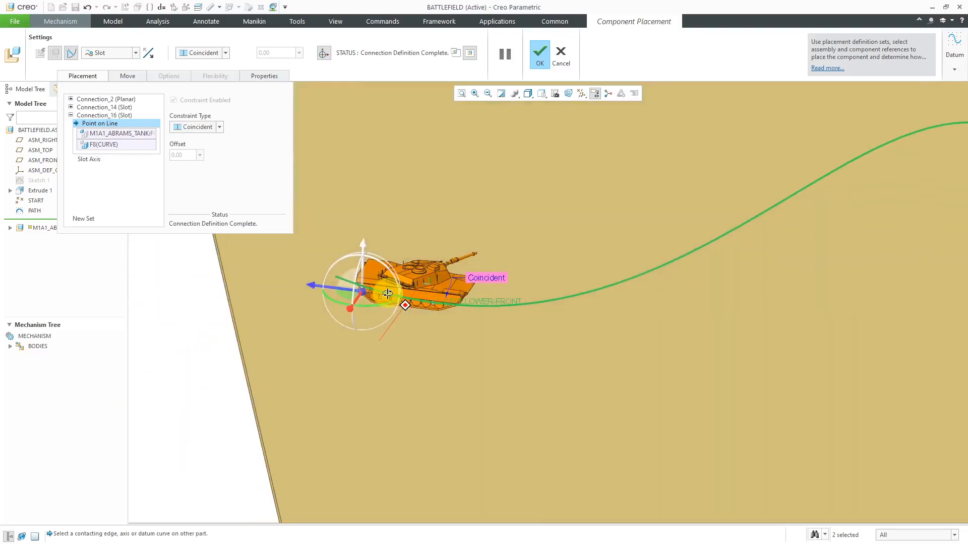
click(537, 51)
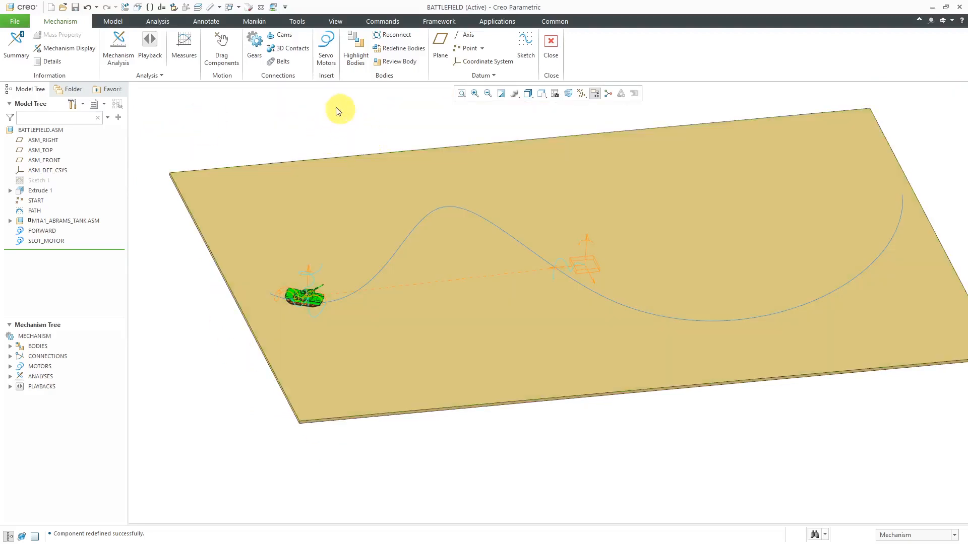
mouse_move(243, 137)
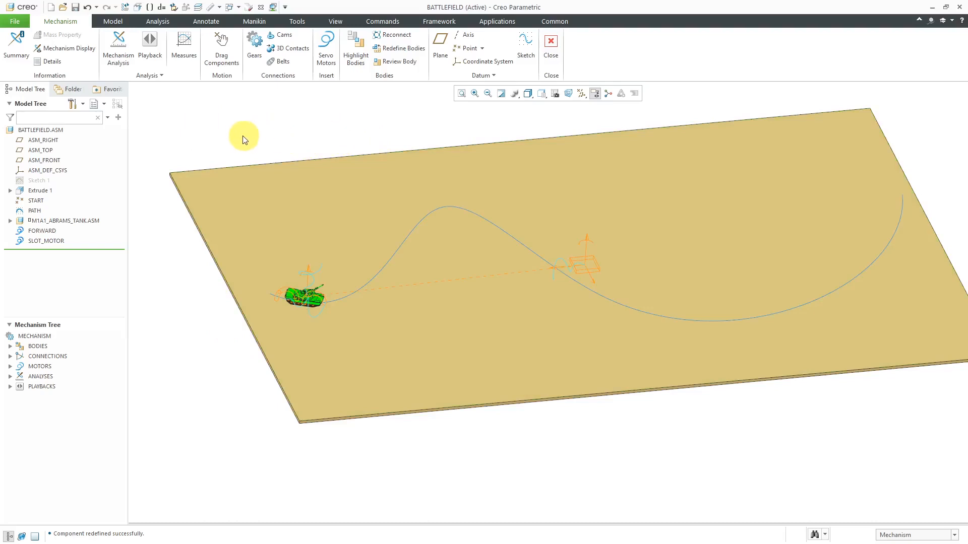
mouse_move(201, 119)
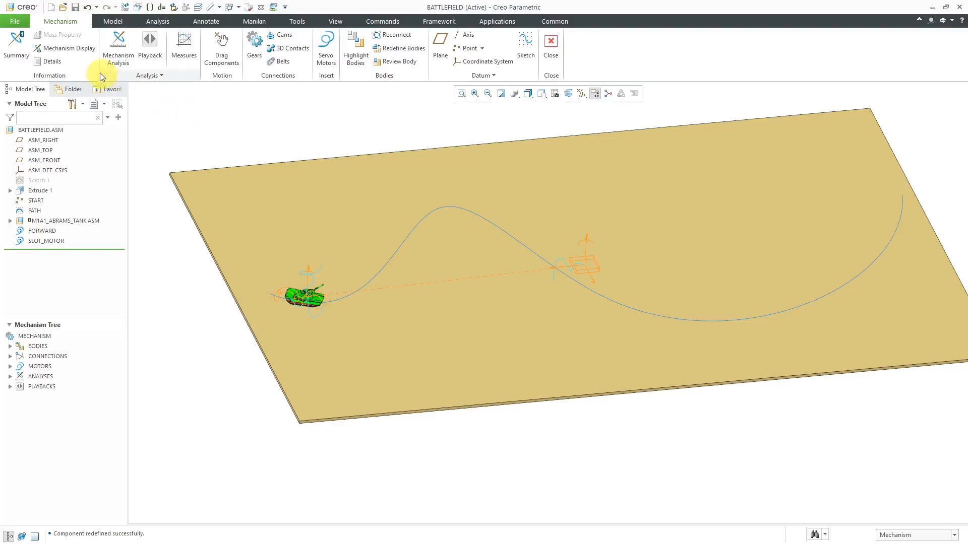
mouse_move(65, 48)
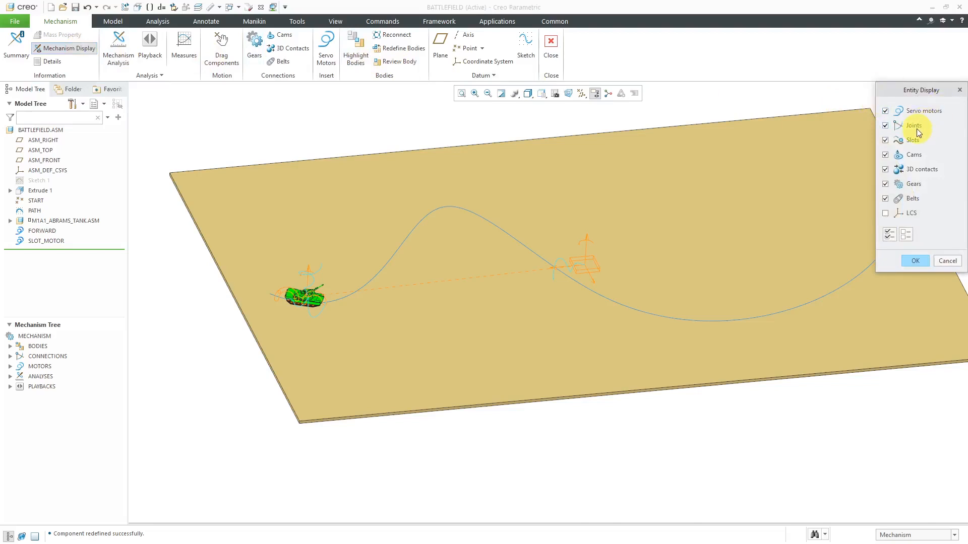
Uncheck Joints, Slots and Servo motors in Entity Display and apply.
click(885, 125)
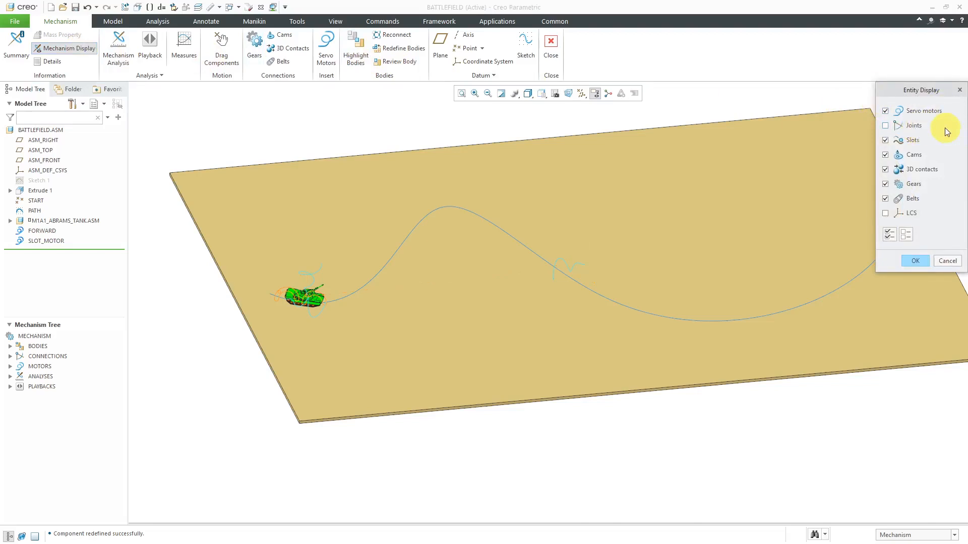
click(885, 140)
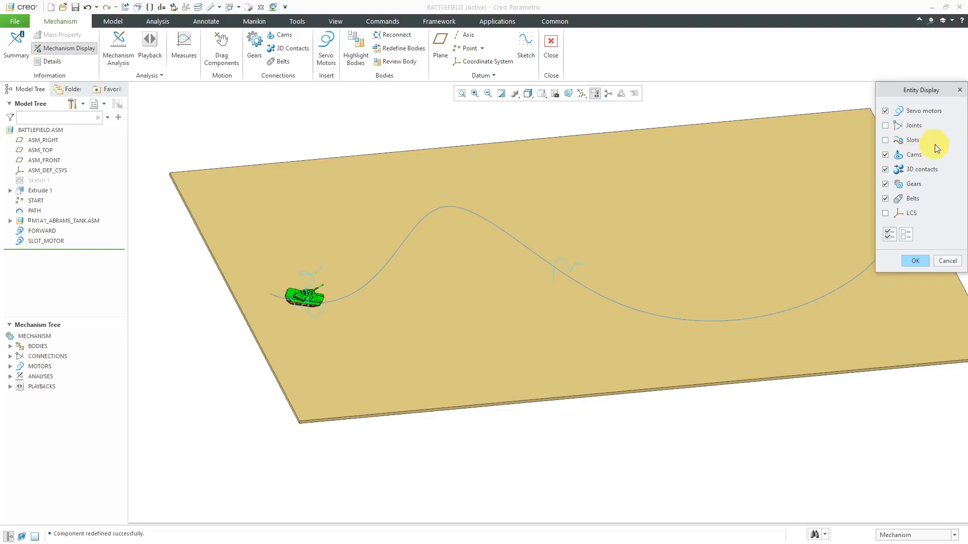
mouse_move(944, 181)
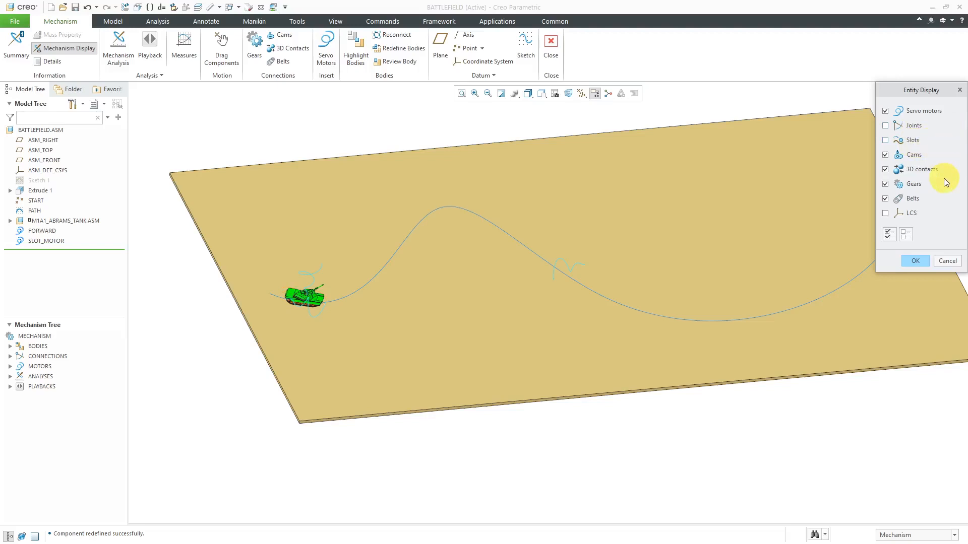
click(885, 110)
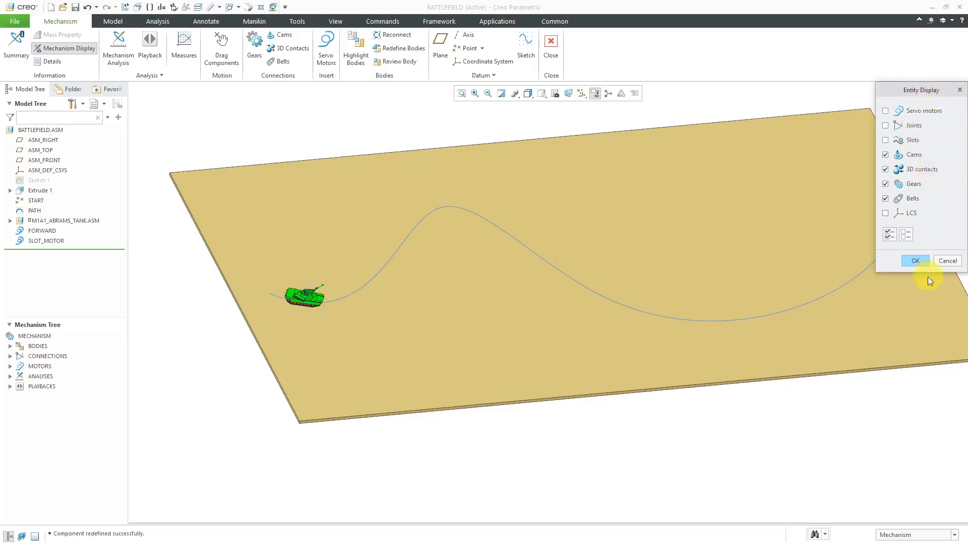
click(915, 260)
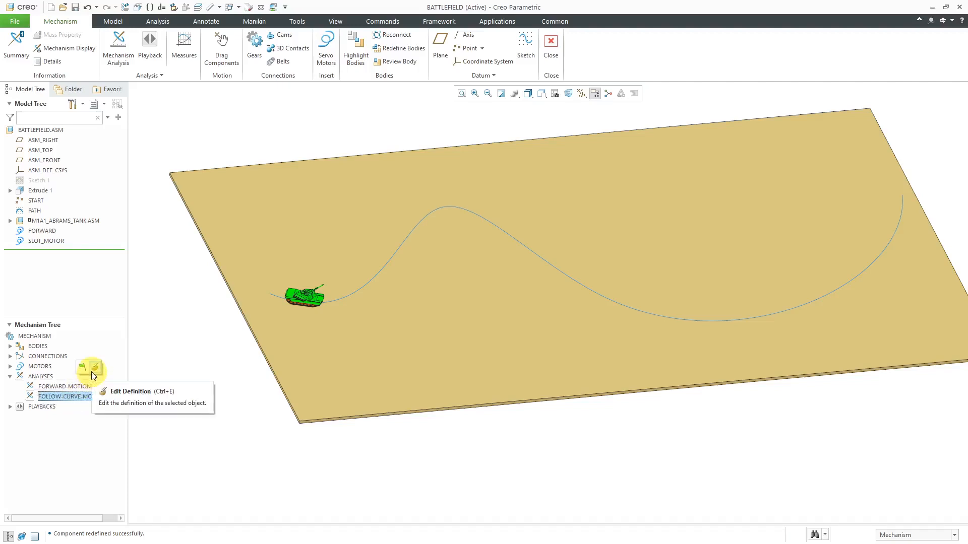
click(130, 391)
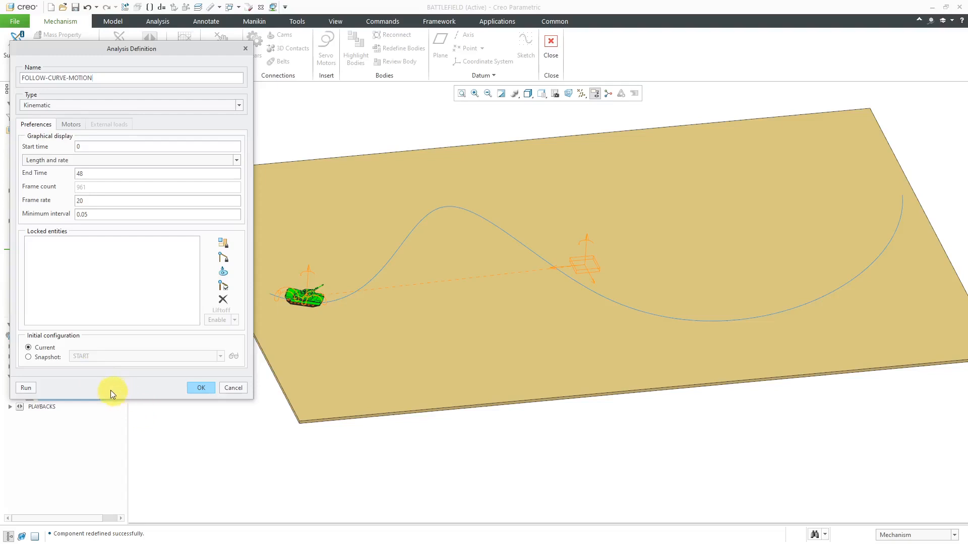
mouse_move(97, 363)
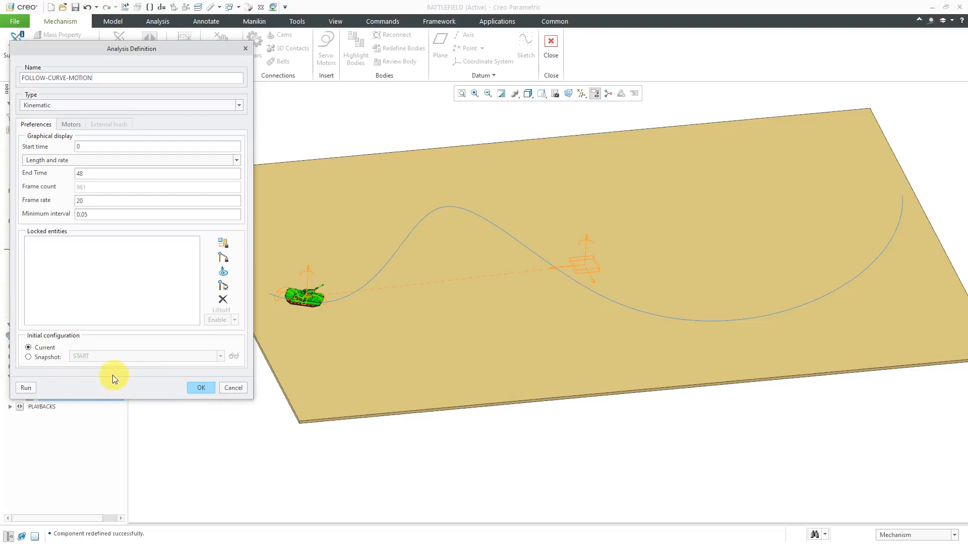
click(71, 124)
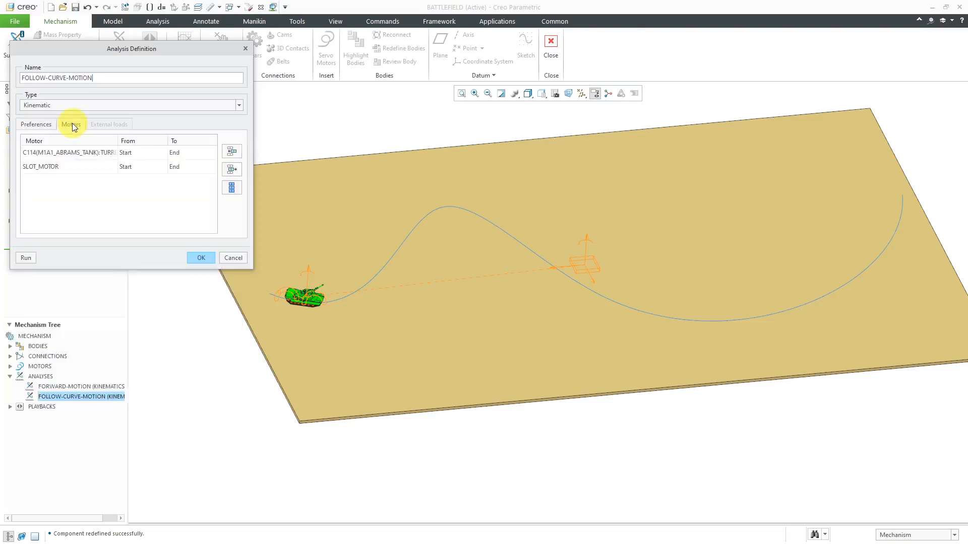
click(233, 257)
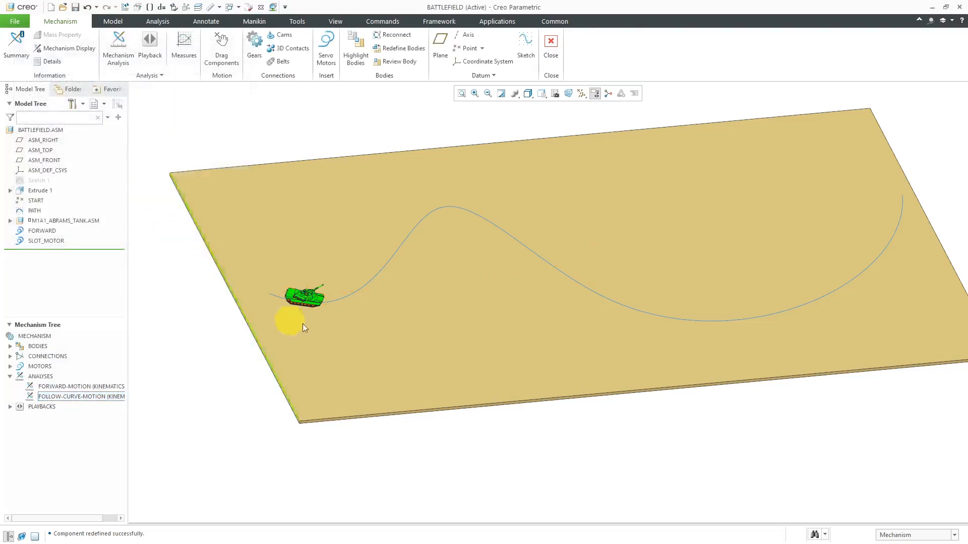
mouse_move(229, 143)
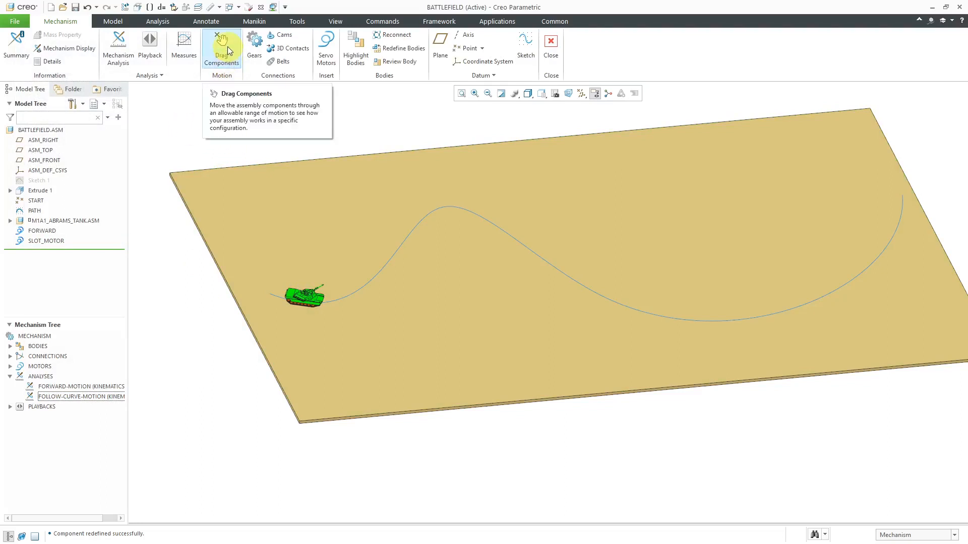
Drag the tank to its start position on the path with Drag Components.
click(220, 46)
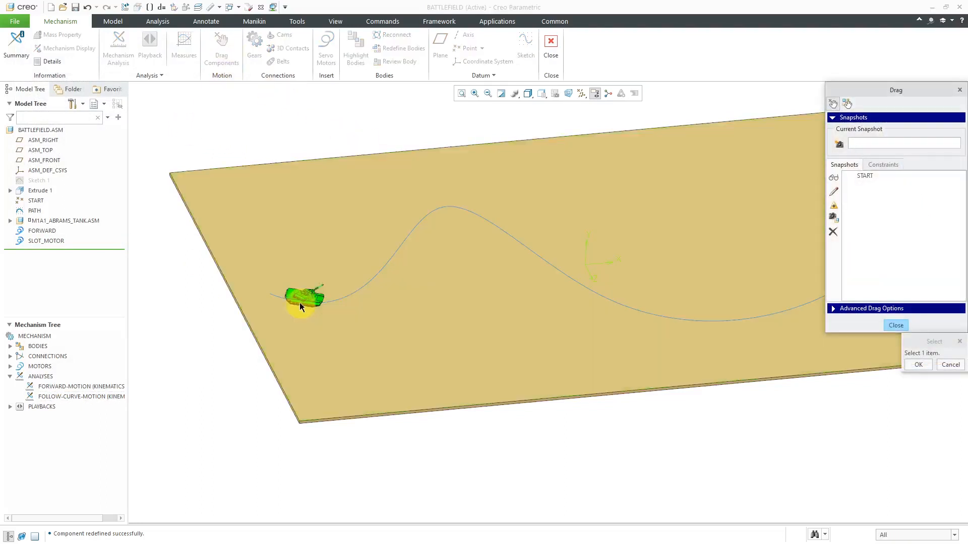
drag(302, 299, 272, 300)
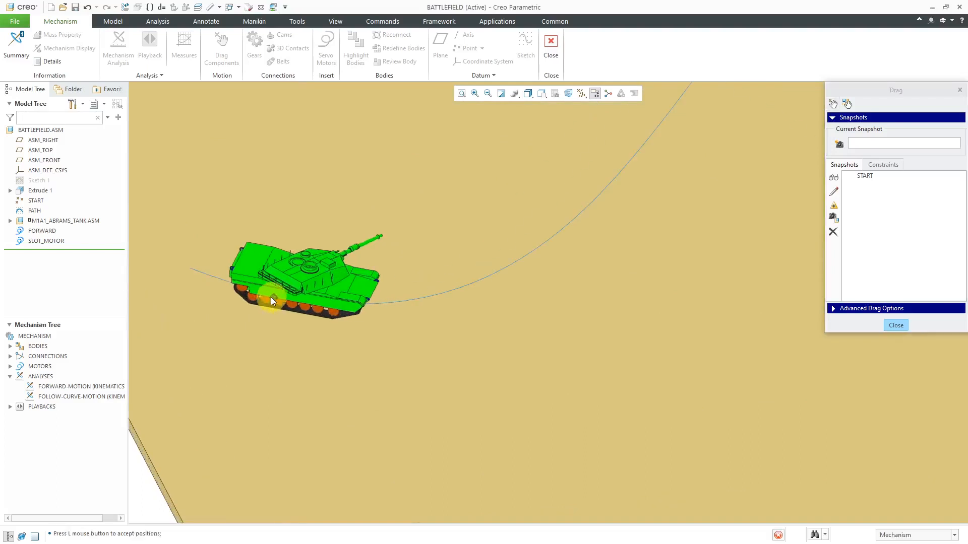
drag(271, 302, 370, 349)
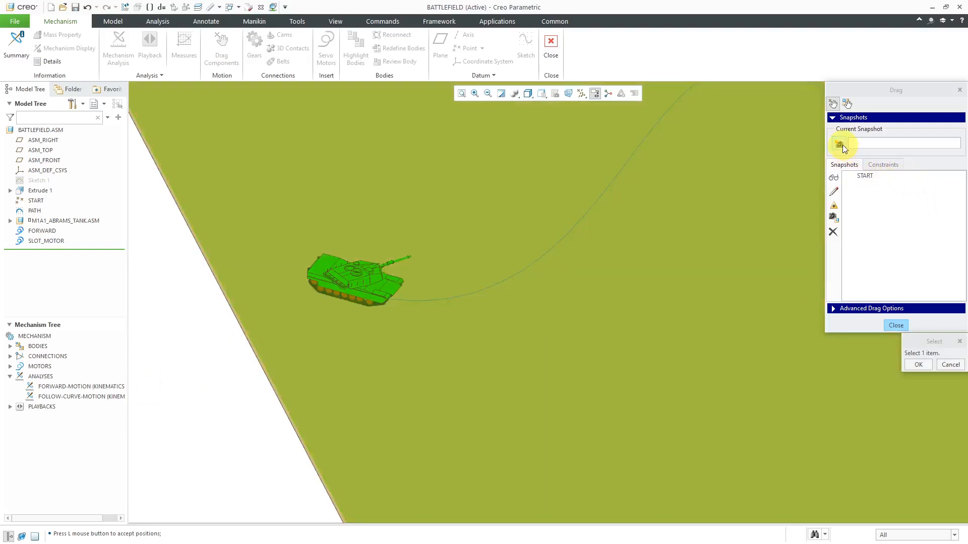
Take a snapshot of the position, name it START-SLOT, and close.
click(840, 145)
text(START-SOL)
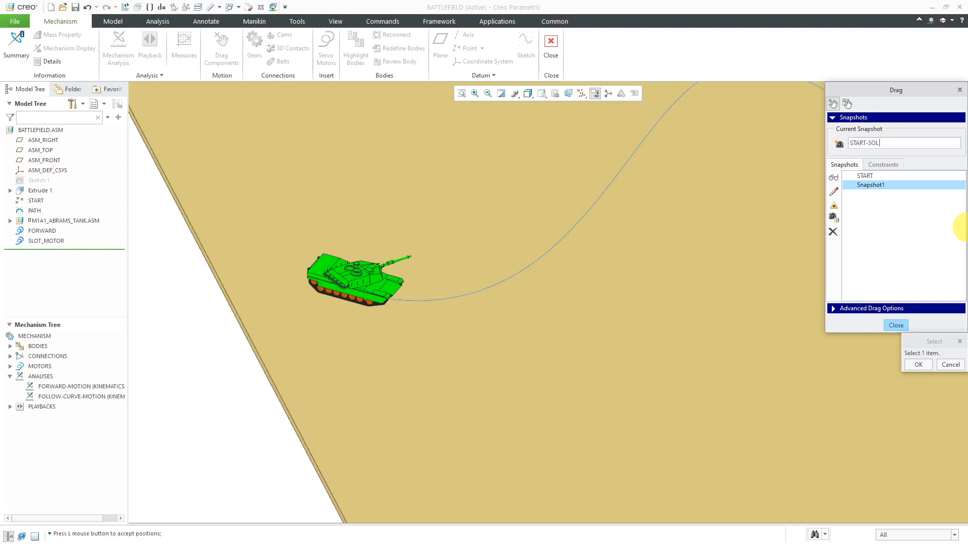
text(T)
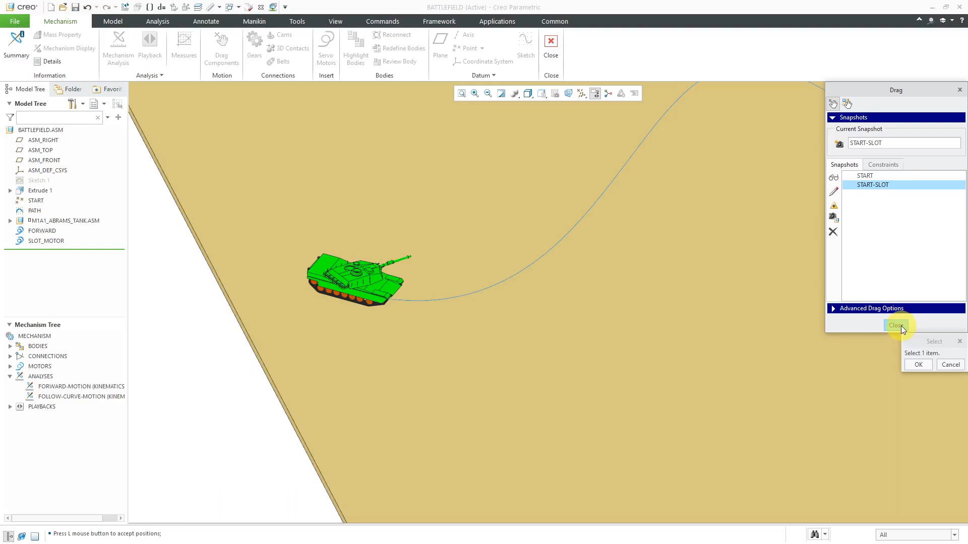
click(894, 326)
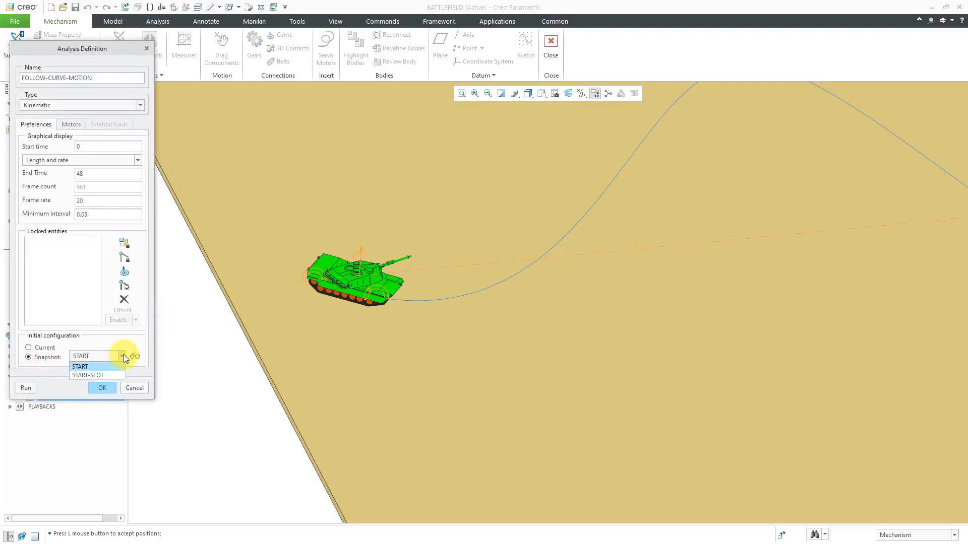
Set FOLLOW-CURVE-MOTION to start from Snapshot START-SLOT and run it.
click(89, 375)
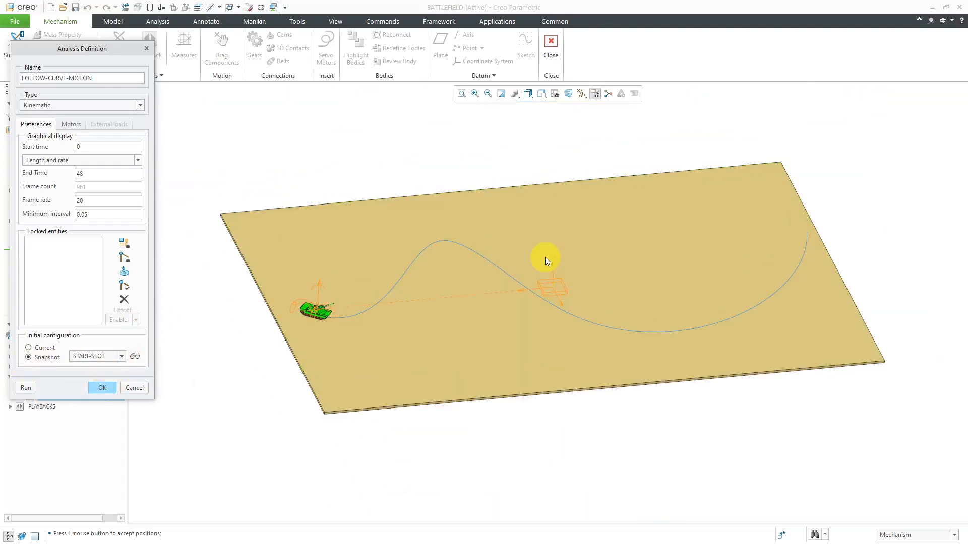
click(26, 387)
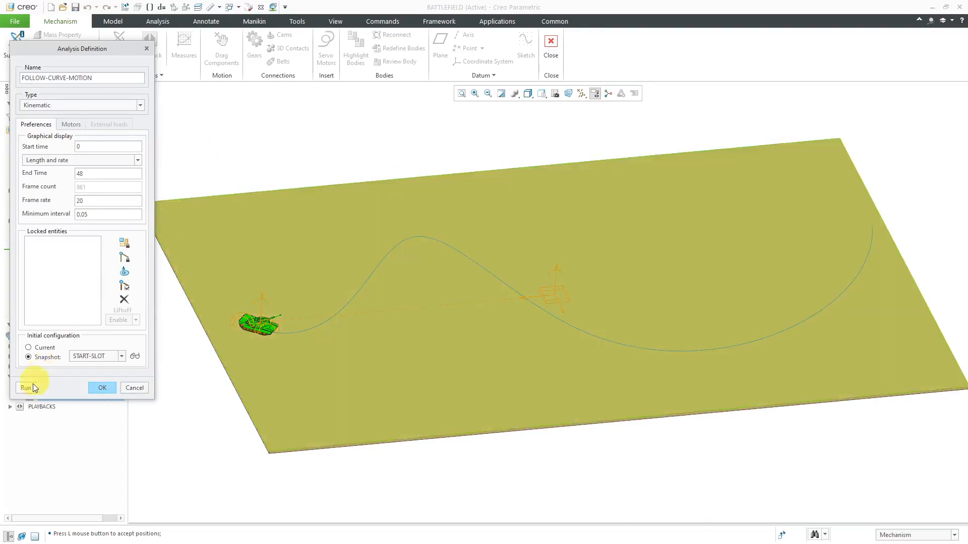
click(27, 387)
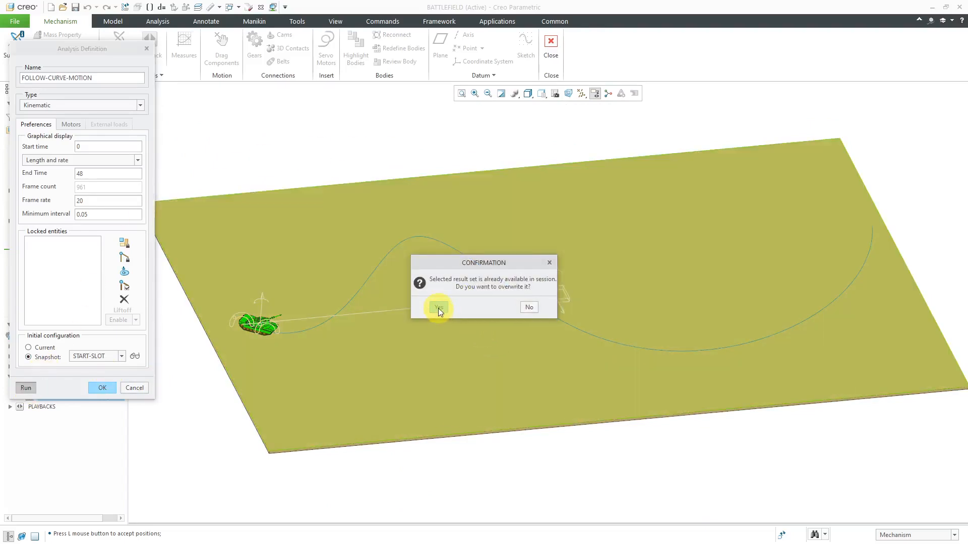
Confirm overwriting the previous results and accept the analysis definition.
click(439, 307)
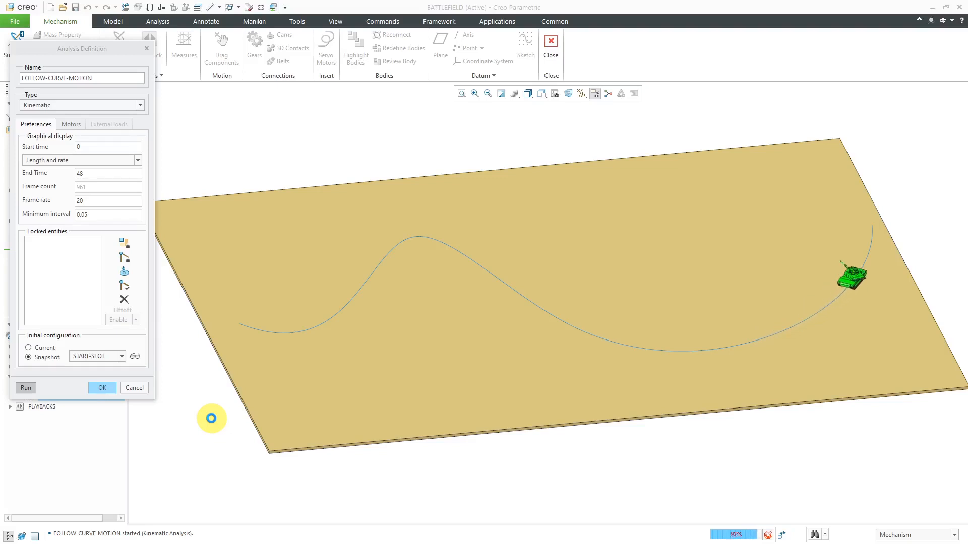
click(26, 388)
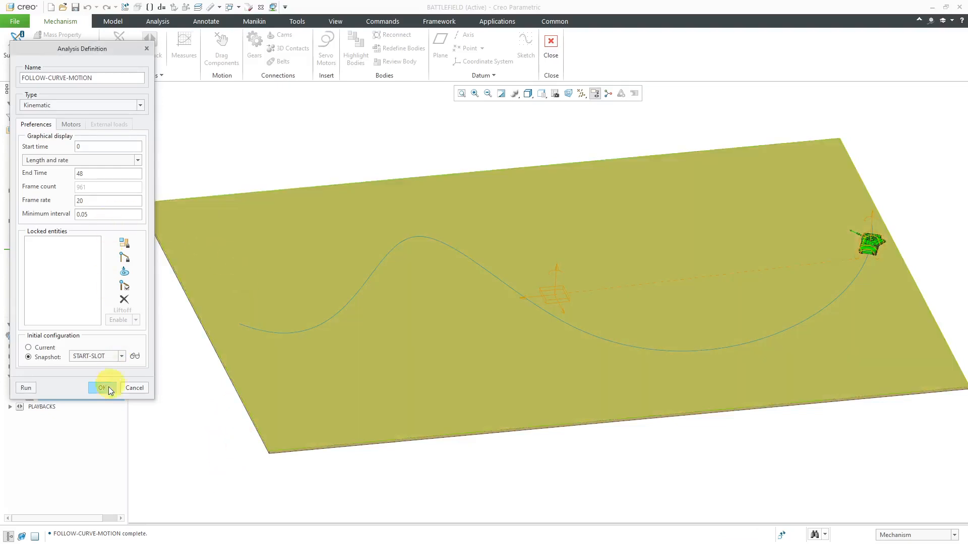
click(102, 387)
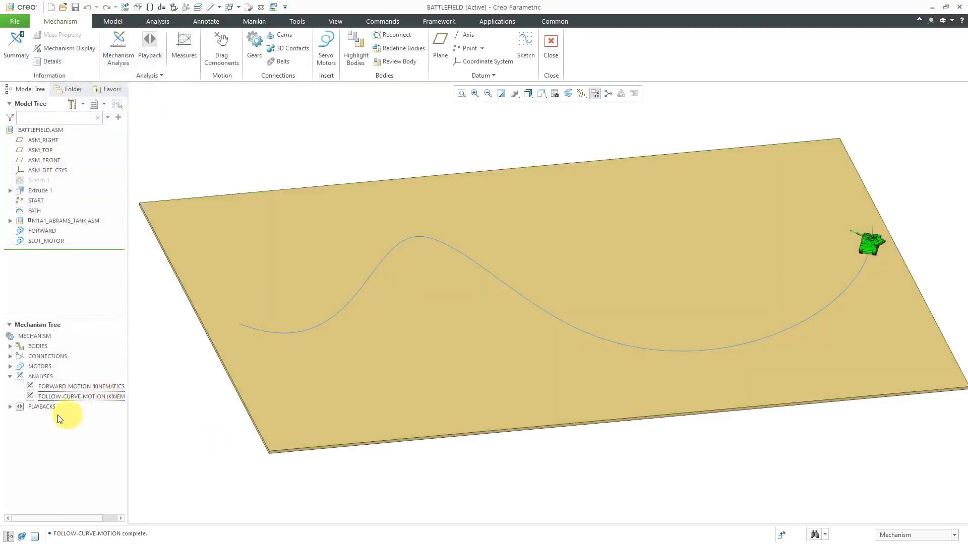
Play the FOLLOW-CURVE-MOTION playback so the tank drives along the curve.
click(9, 407)
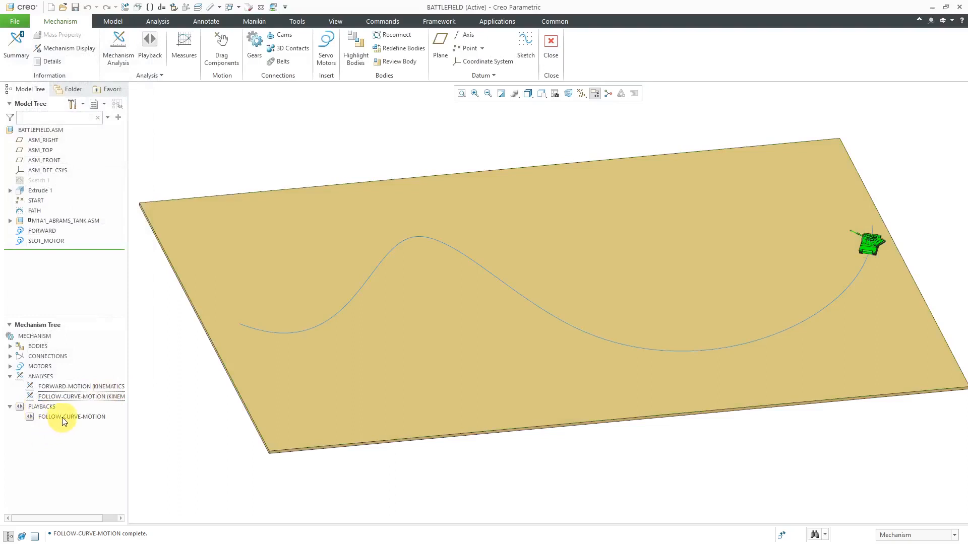
click(70, 416)
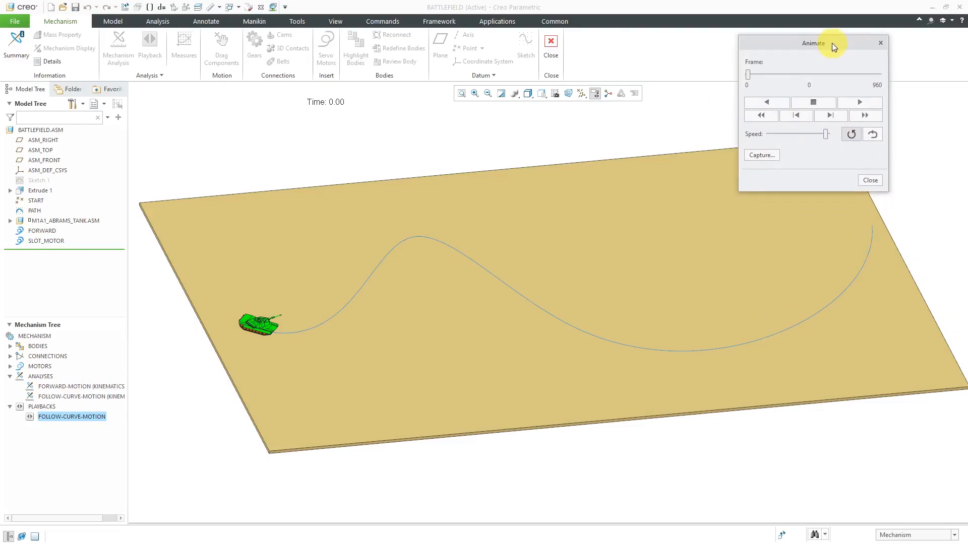
click(858, 102)
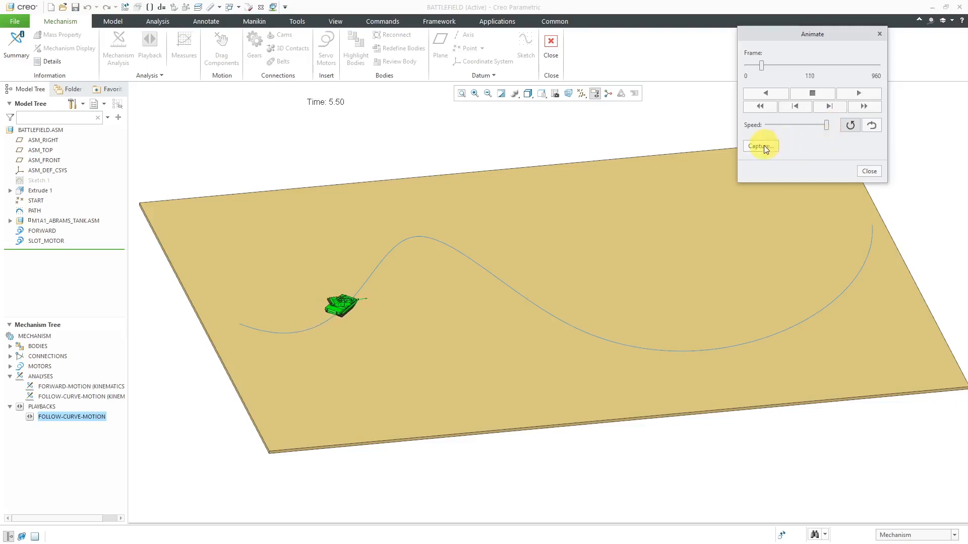
Open the video Capture settings and cancel without recording.
click(760, 147)
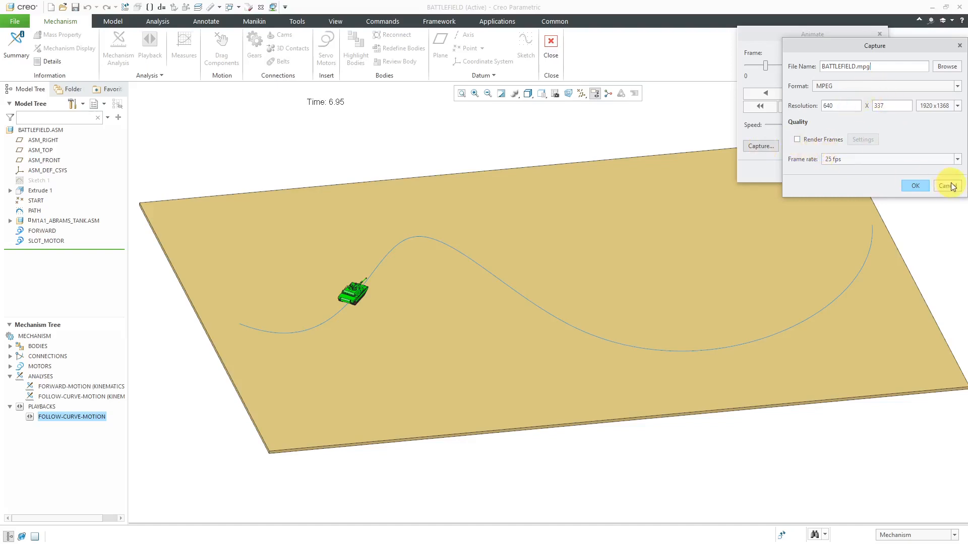
click(945, 186)
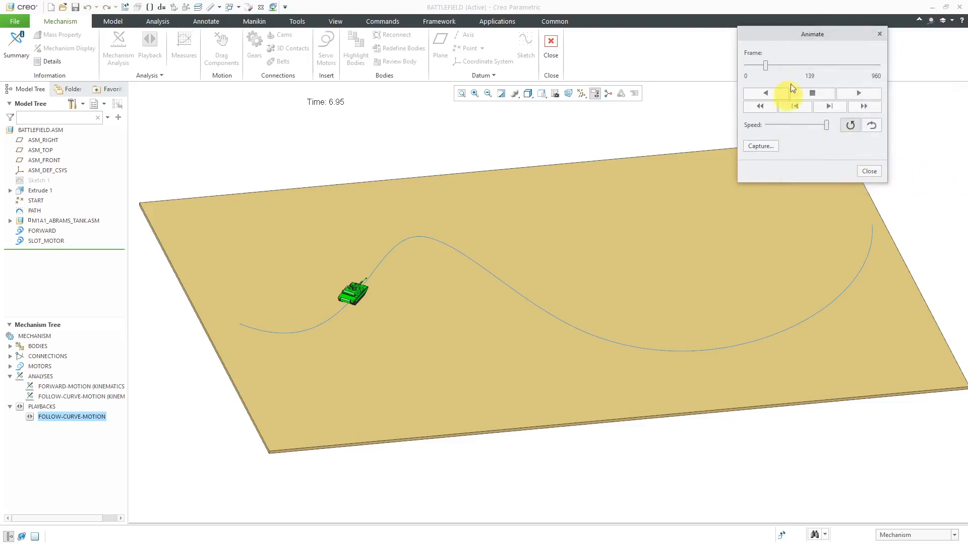